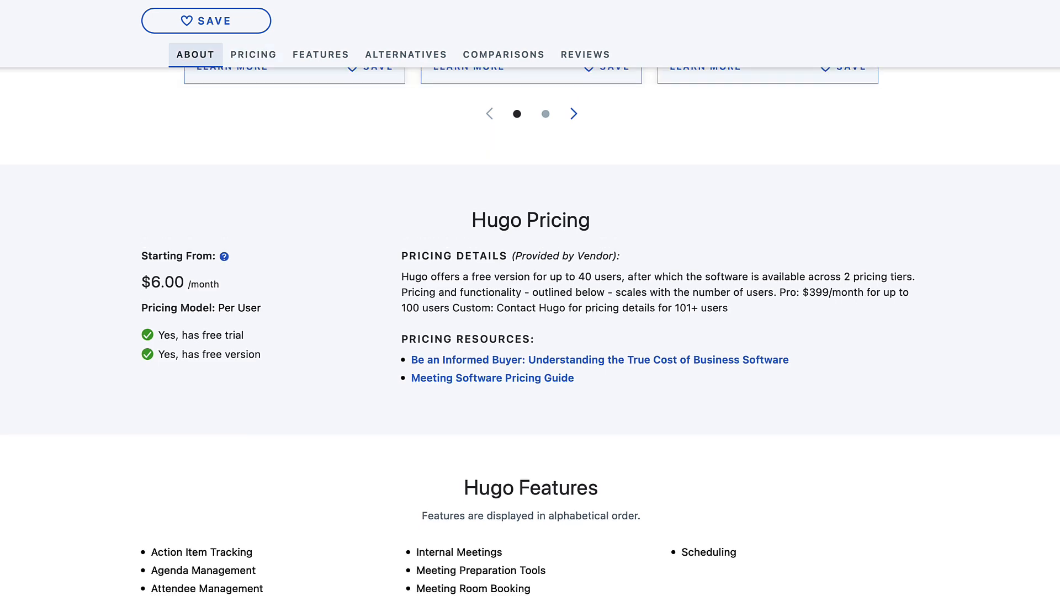
Scroll the review site up toward the link to Hugo's sign-up page.
scroll("up", 3)
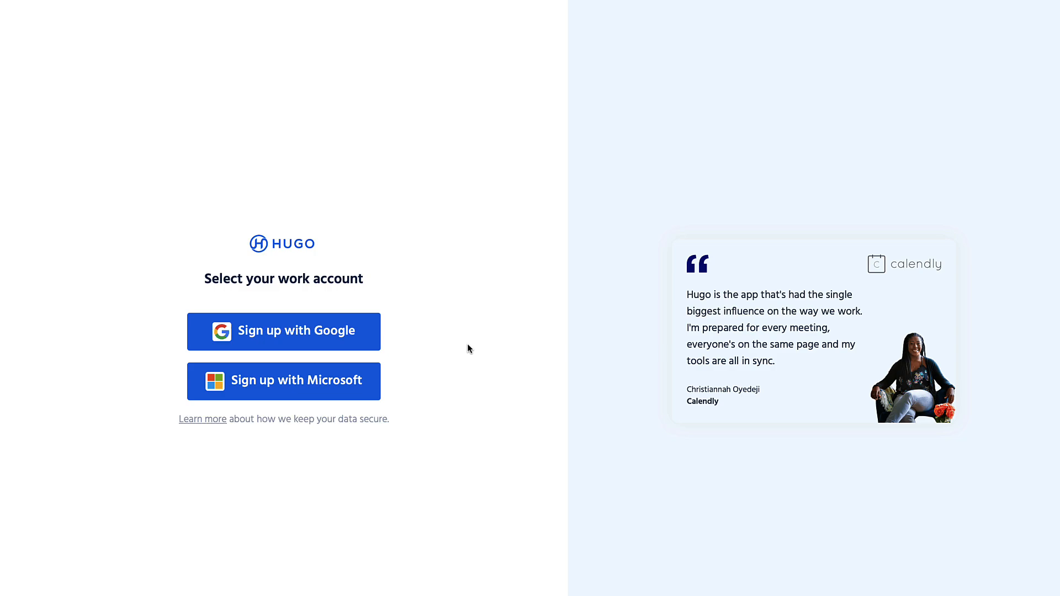
mouse_move(459, 350)
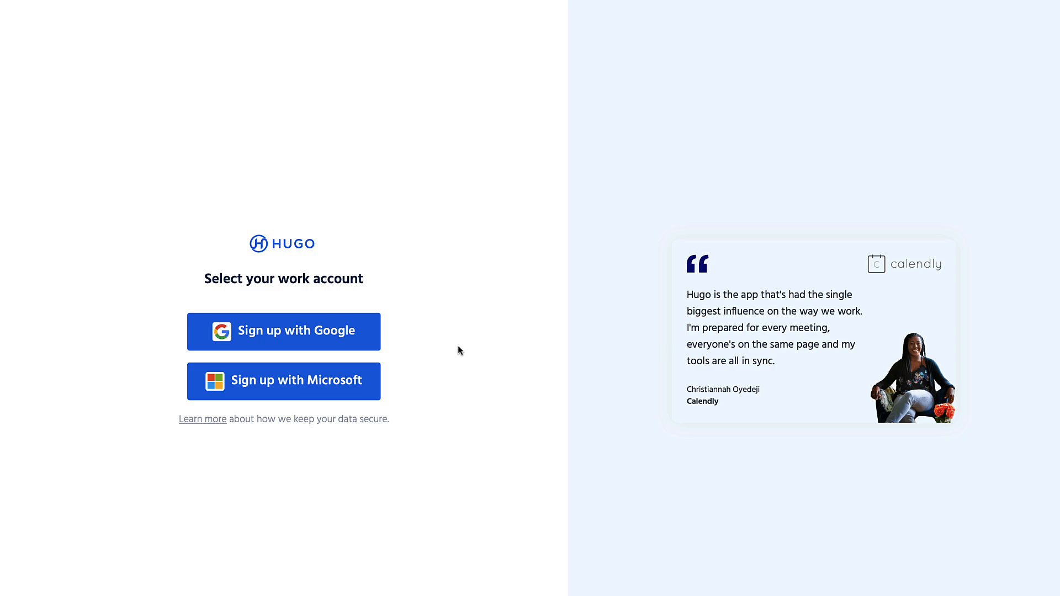
mouse_move(363, 384)
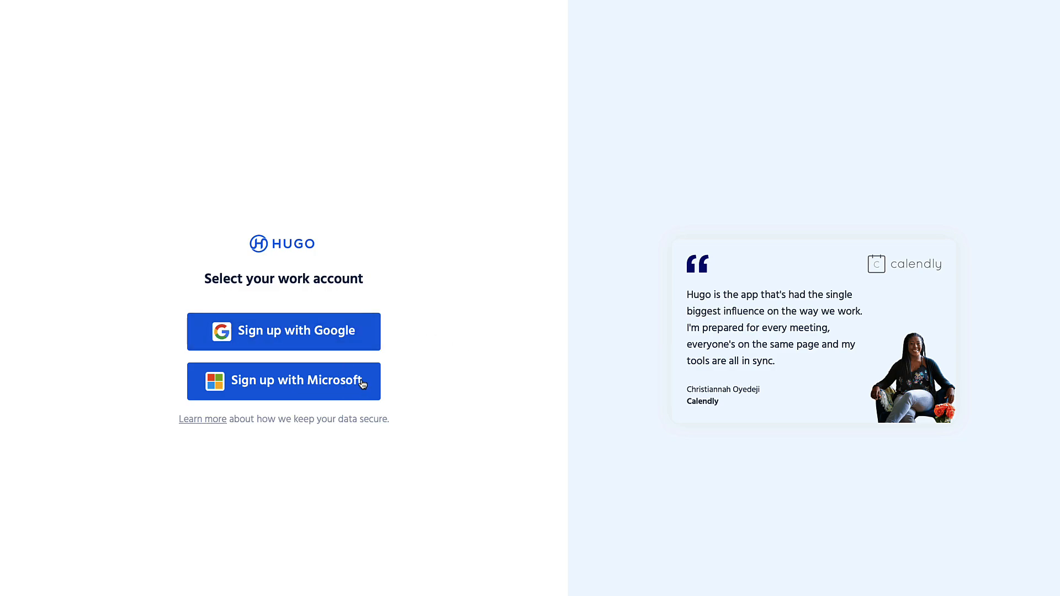
mouse_move(443, 351)
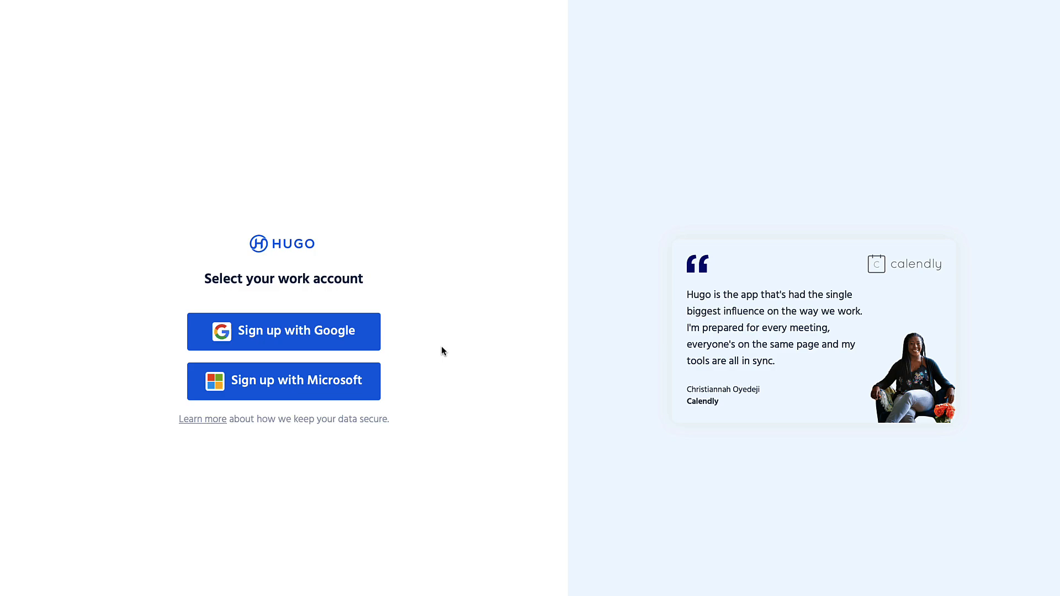
mouse_move(351, 331)
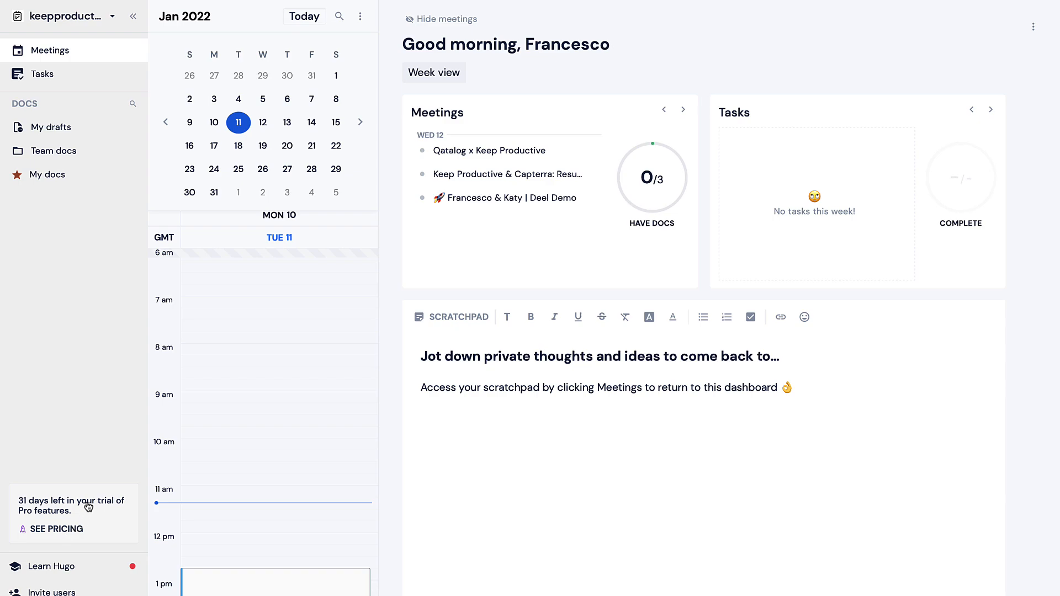
mouse_move(257, 459)
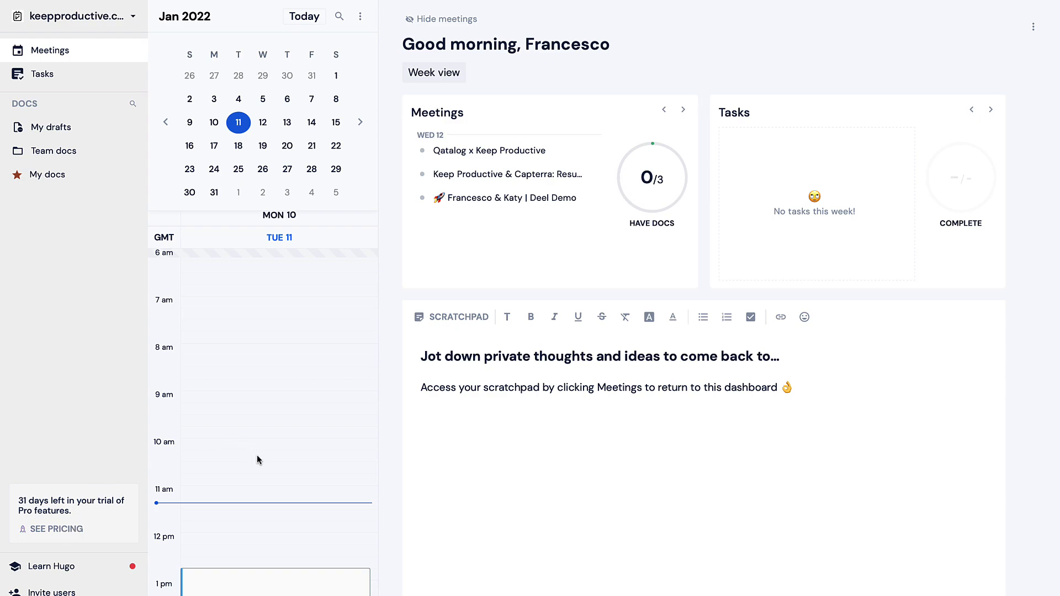
Scroll the day calendar down to the afternoon Busy [Motion Task] block.
scroll("down", 3)
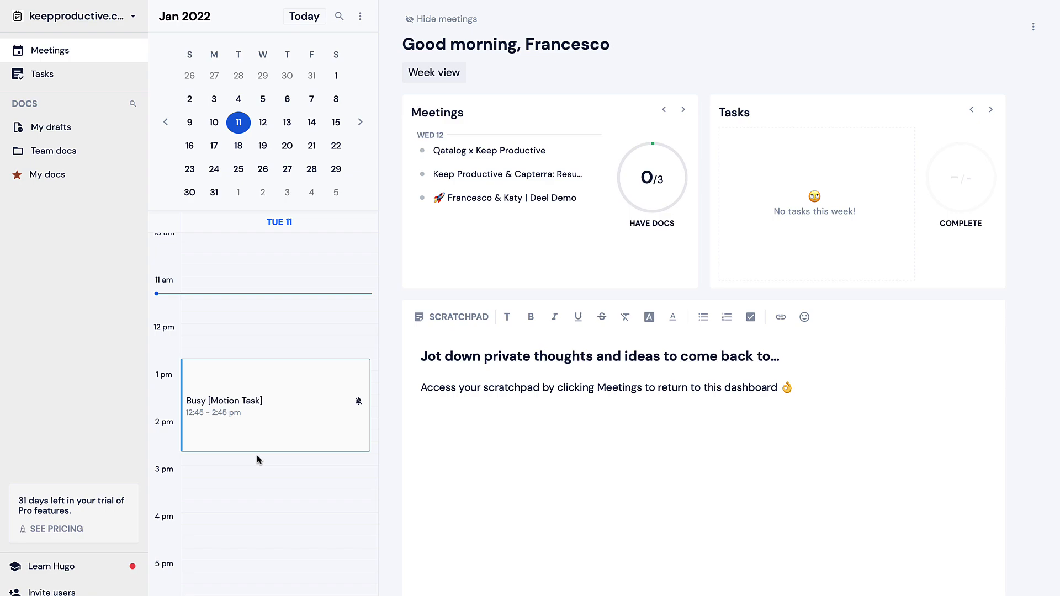
Draft a Tuesday 11, 11:30–12:15 event titled Stephen - Editor with more options and conferencing shown.
left_click(277, 306)
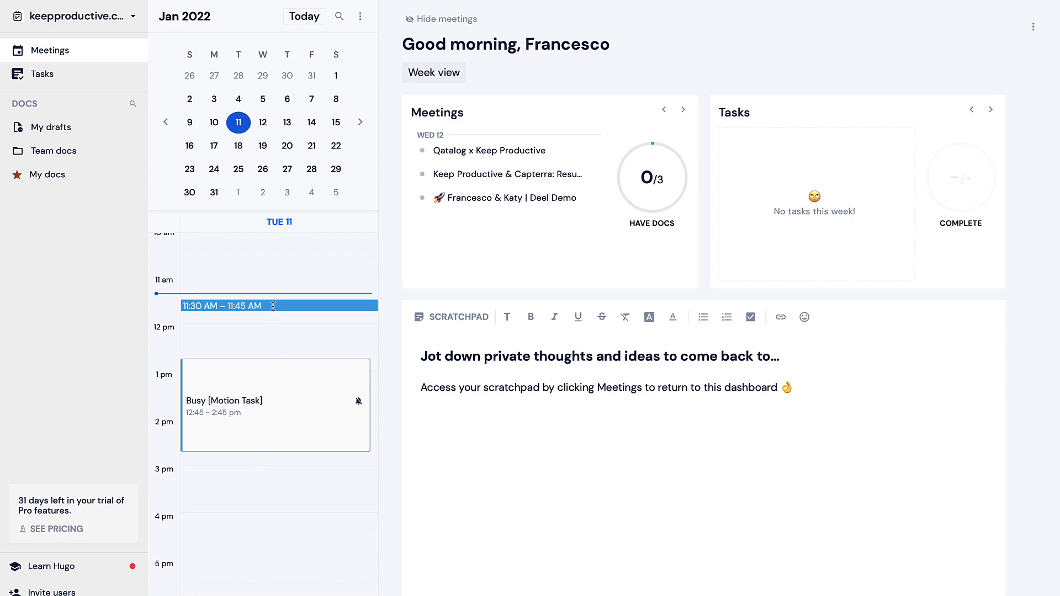
left_click(275, 306)
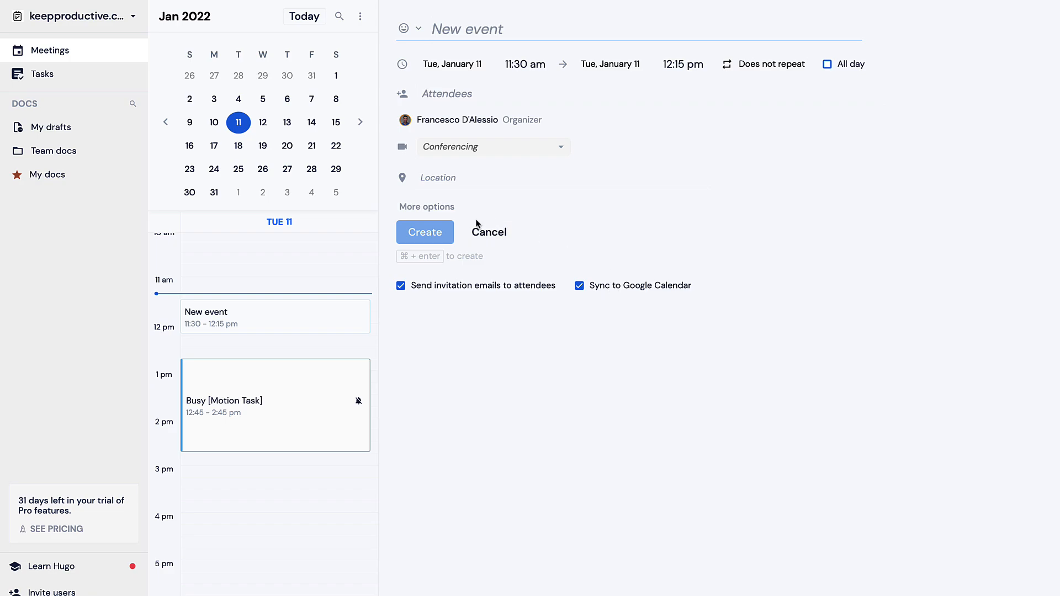
mouse_move(420, 213)
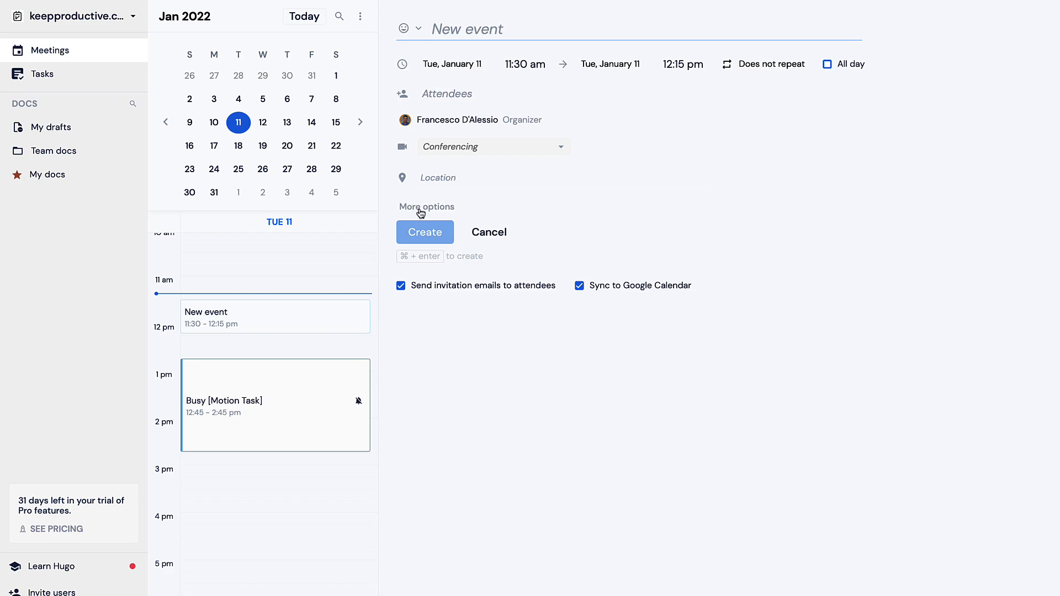
left_click(427, 207)
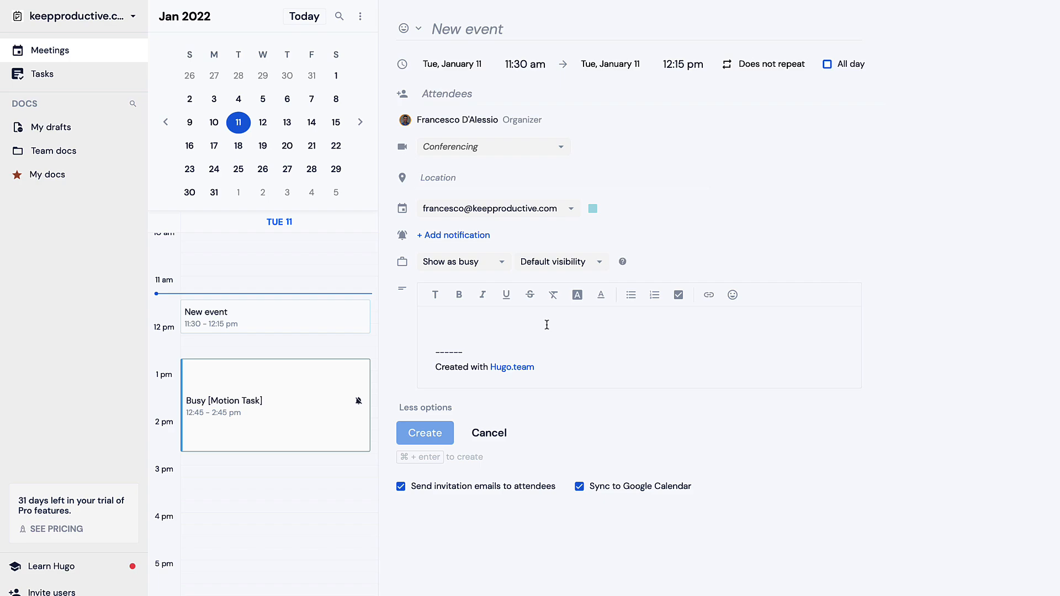
mouse_move(552, 86)
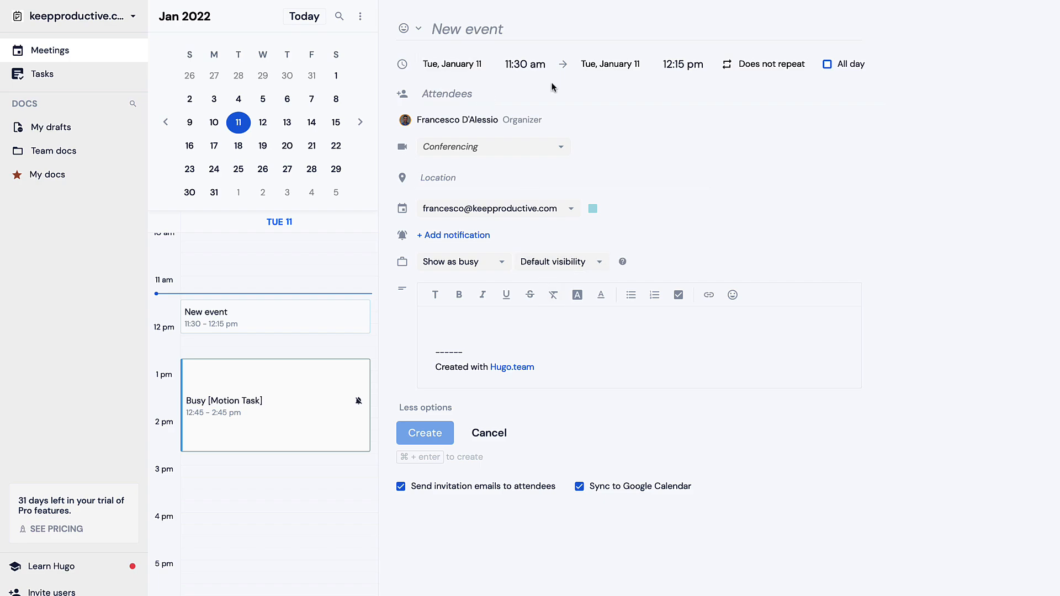
mouse_move(523, 174)
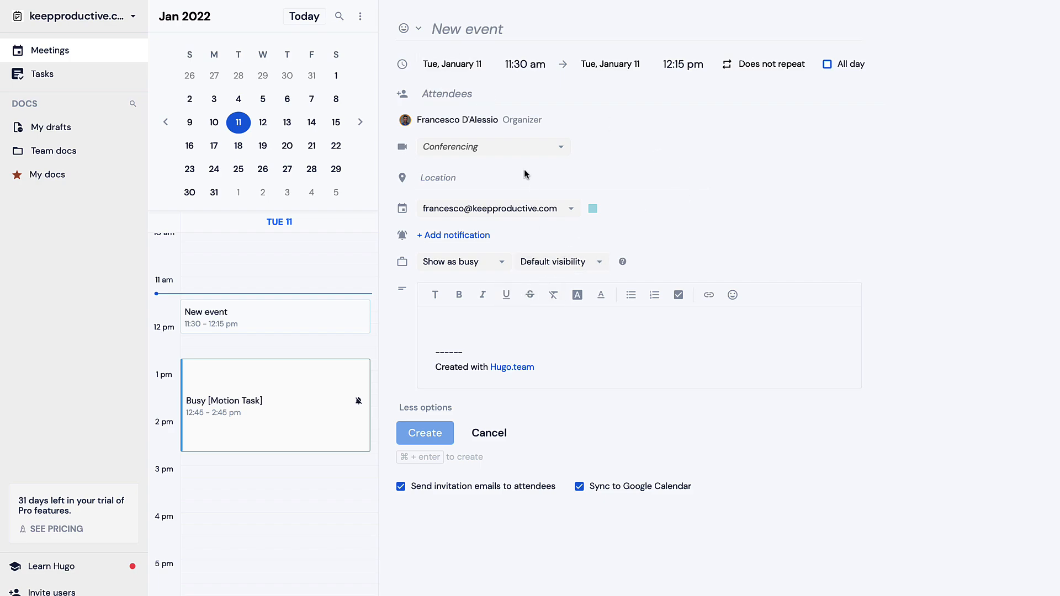
left_click(492, 146)
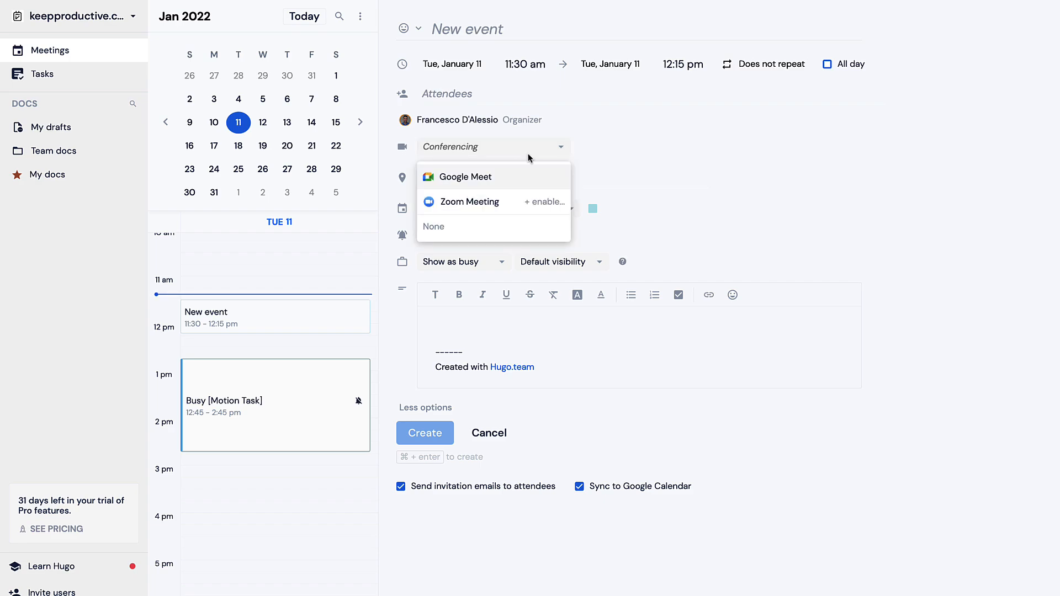
mouse_move(520, 206)
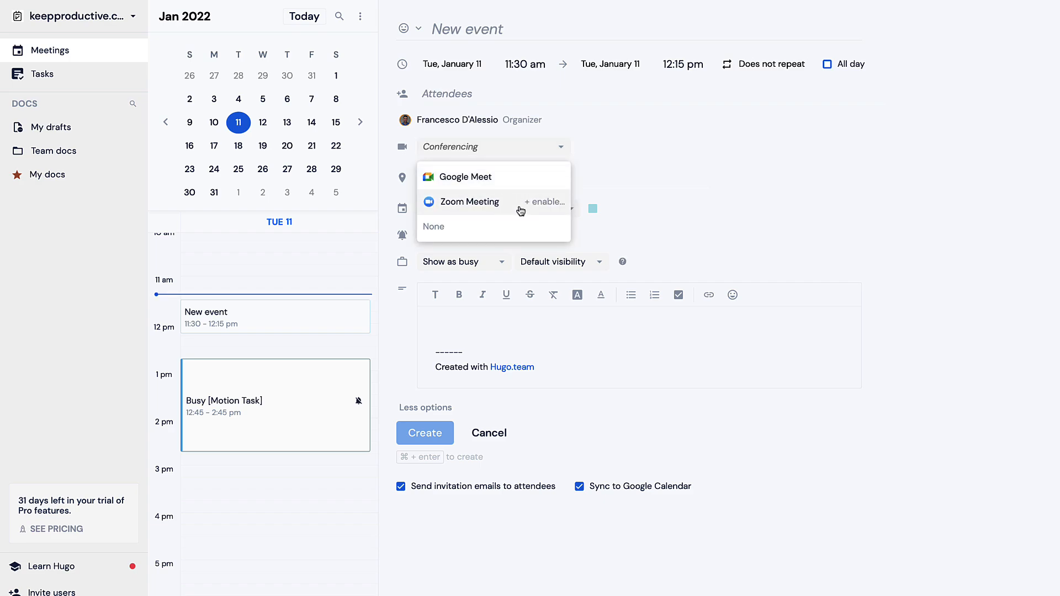
mouse_move(505, 207)
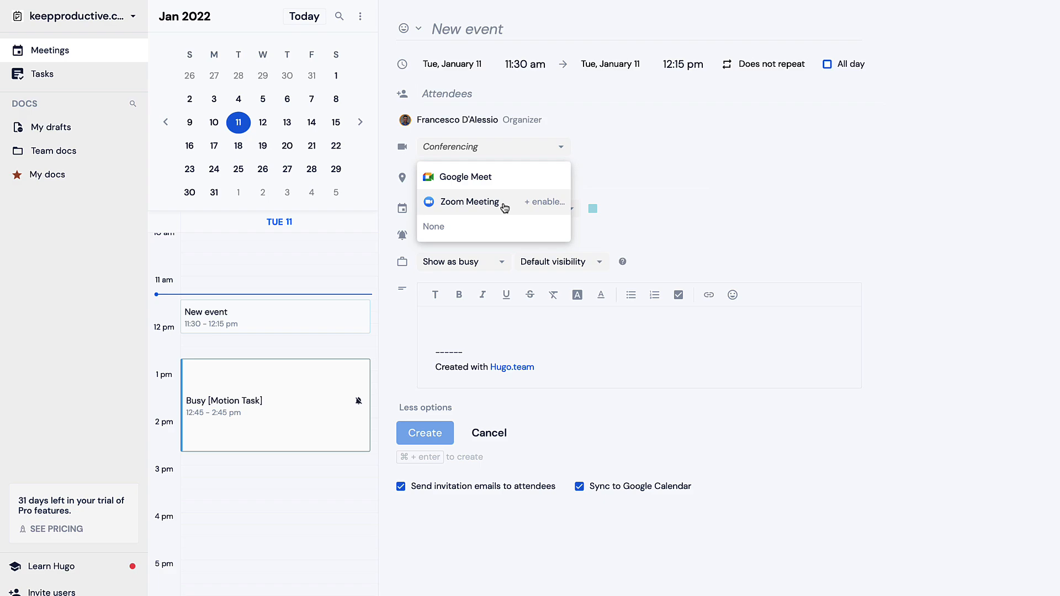
type("Stepe")
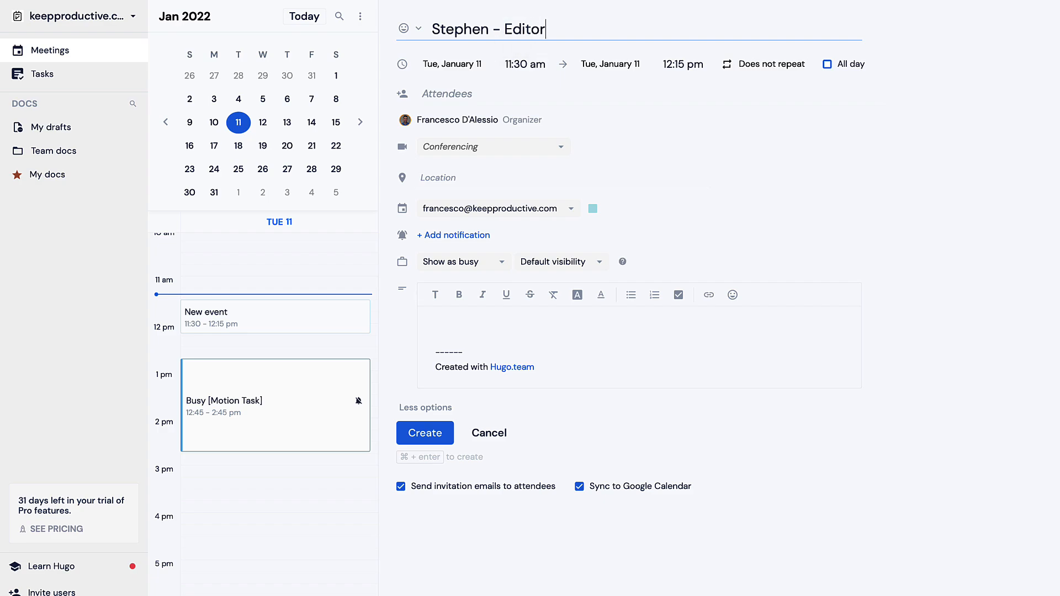
Create the Stephen - Editor event and reveal its note's full template list.
left_click(424, 432)
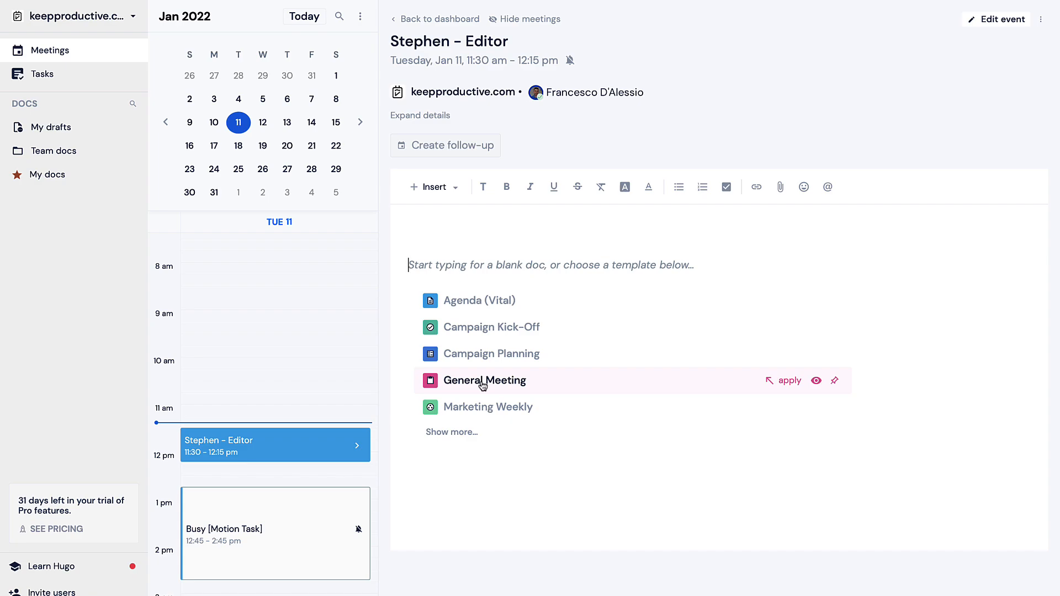
mouse_move(598, 305)
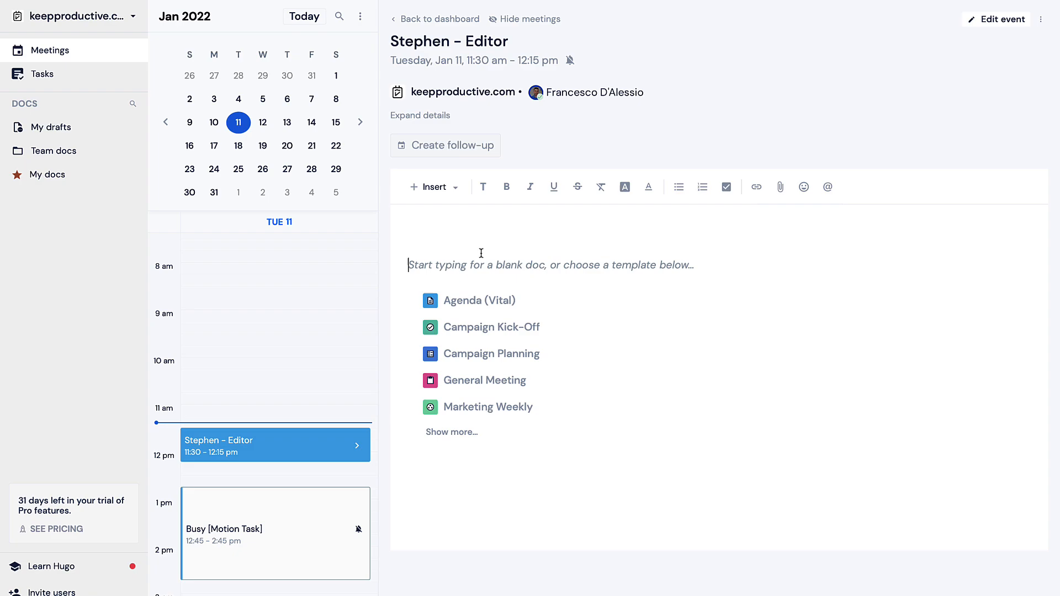
mouse_move(628, 353)
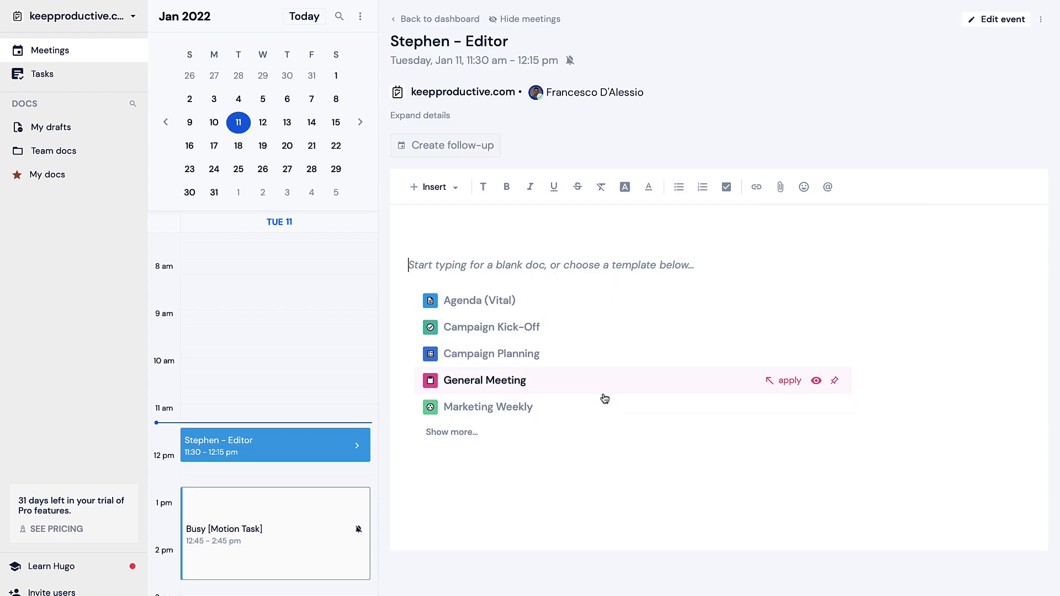
mouse_move(459, 436)
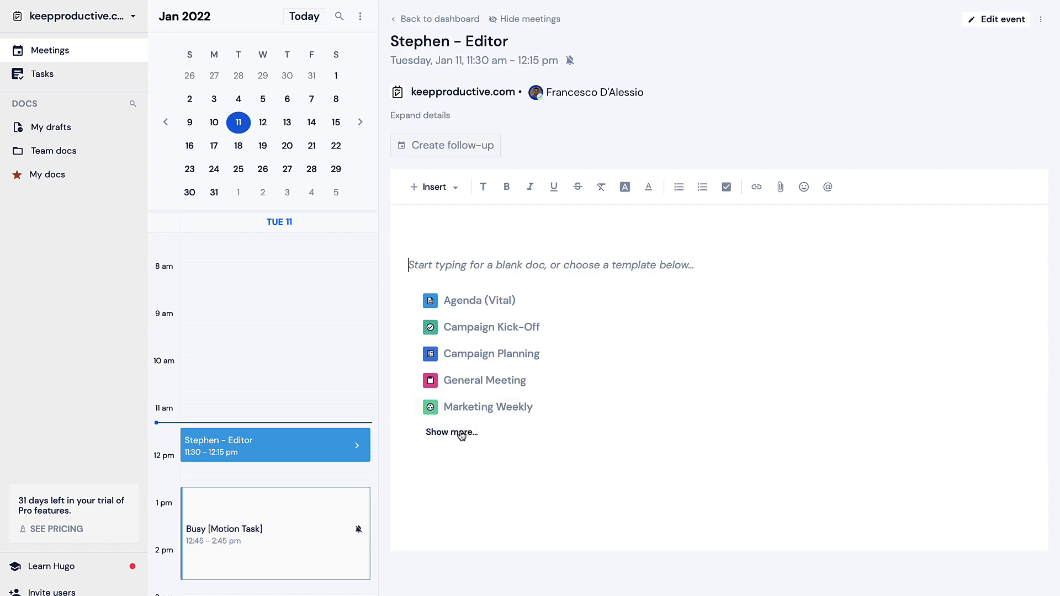
left_click(450, 431)
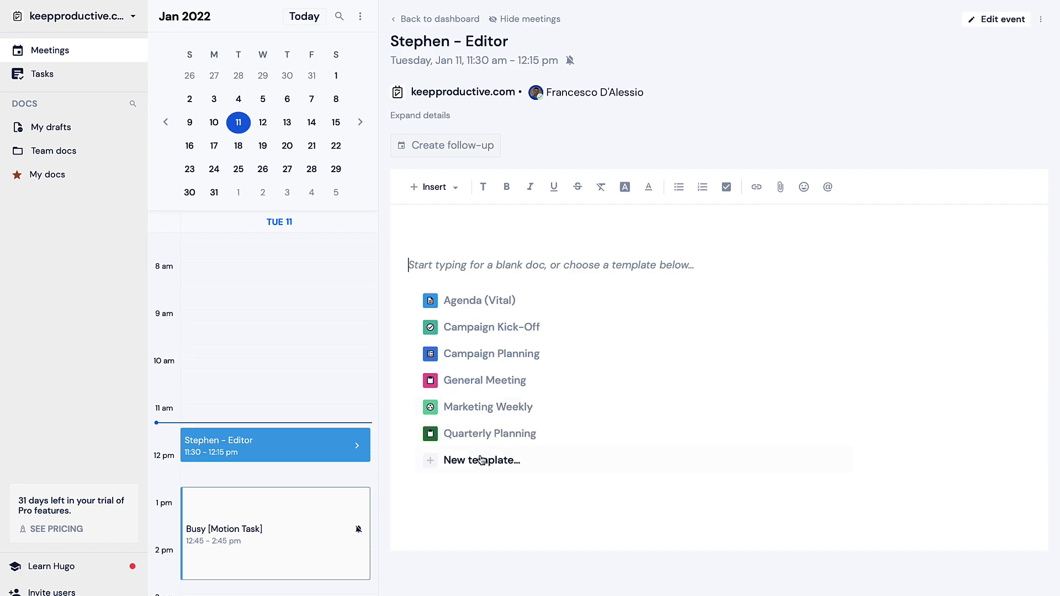
mouse_move(482, 464)
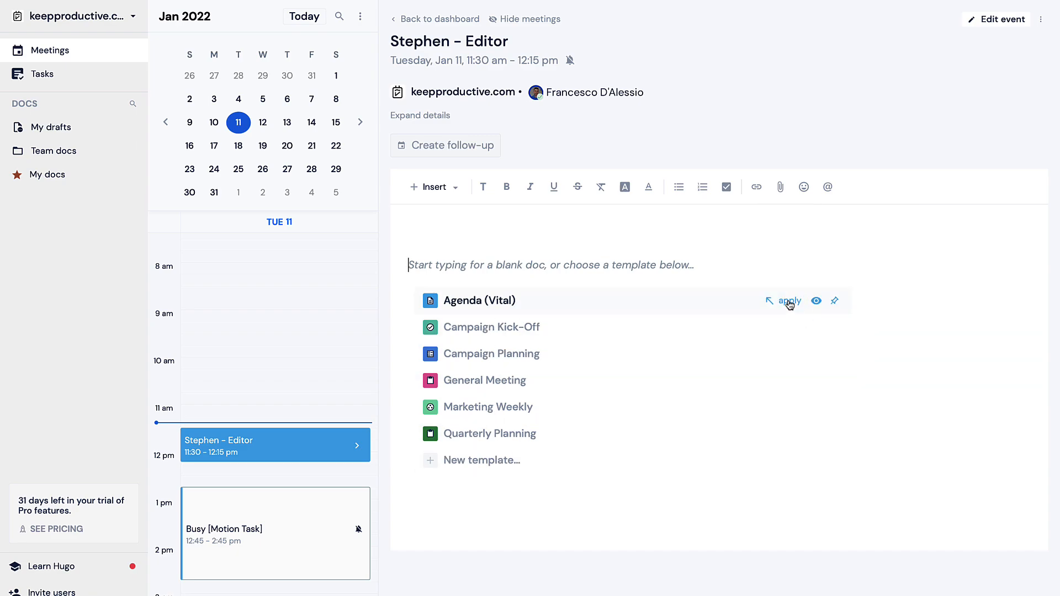
left_click(788, 300)
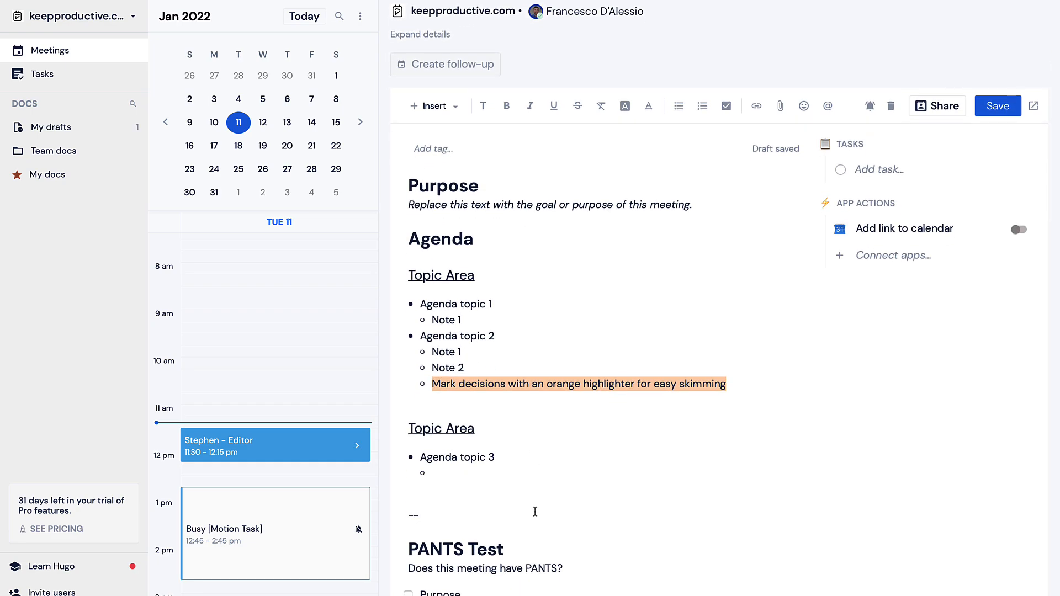
scroll("down", 3)
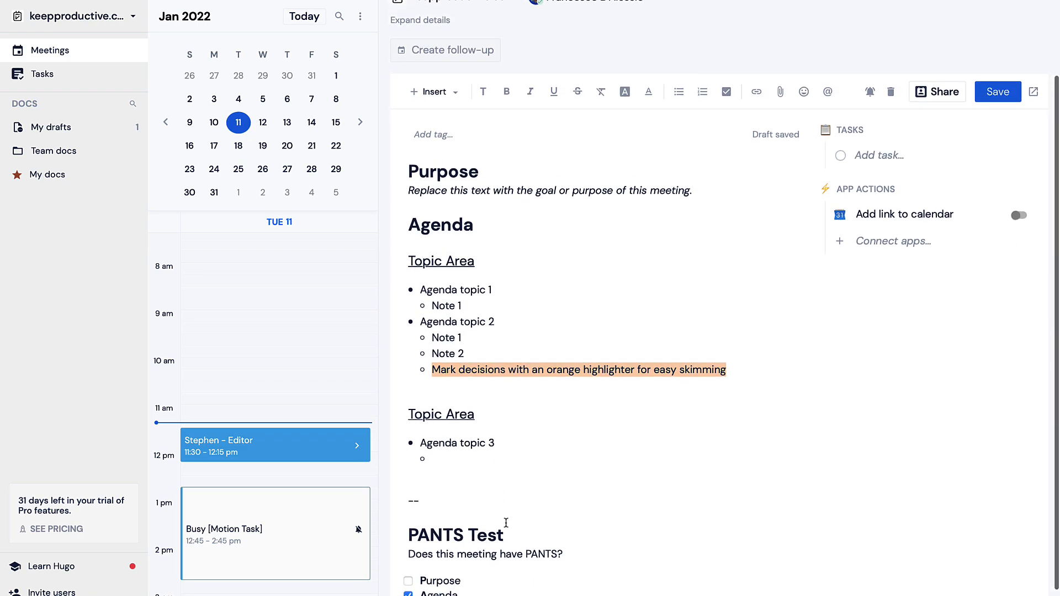
mouse_move(544, 577)
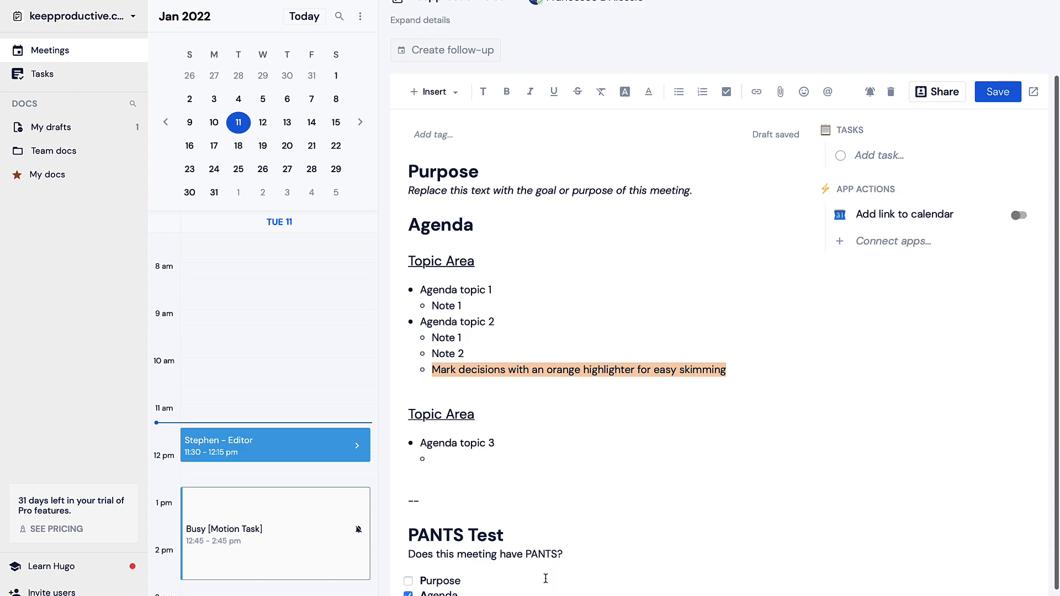
scroll("down", 3)
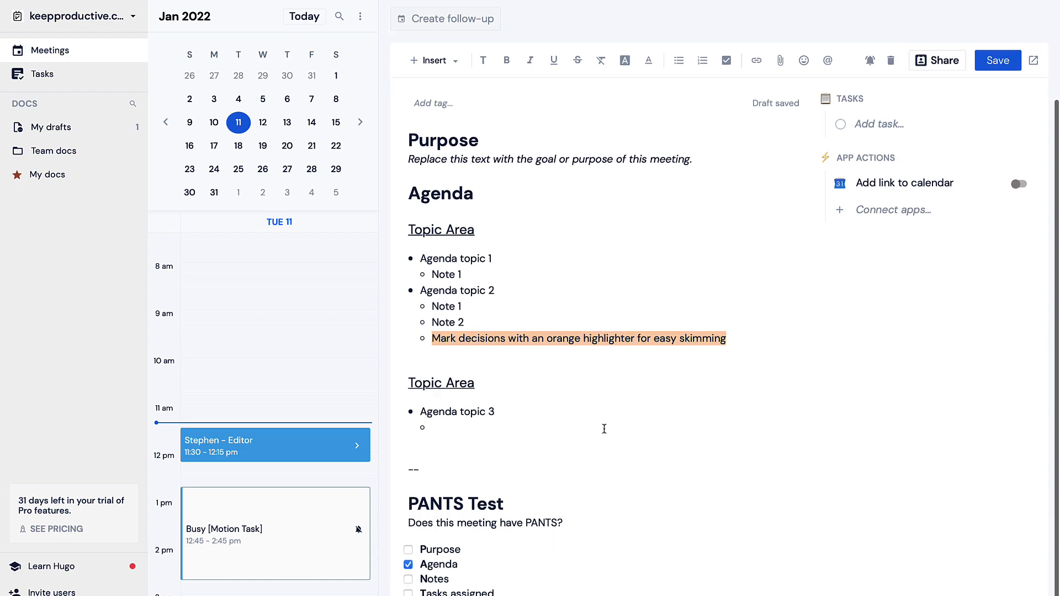
left_click(274, 444)
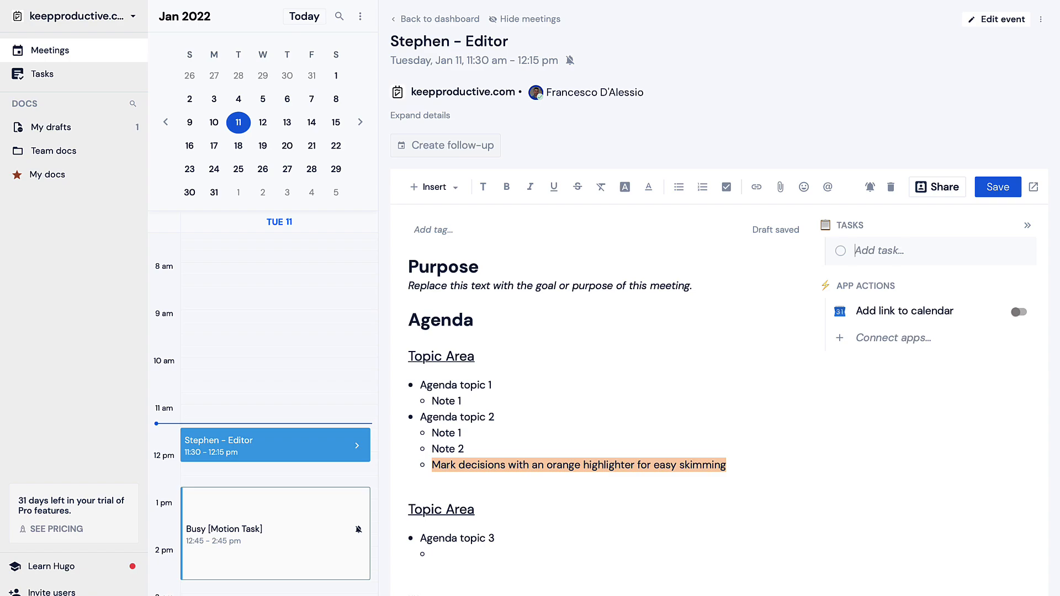
Add task Get C21 Installed, assigned to a team member and due in one hour.
type("Get C21 Installed")
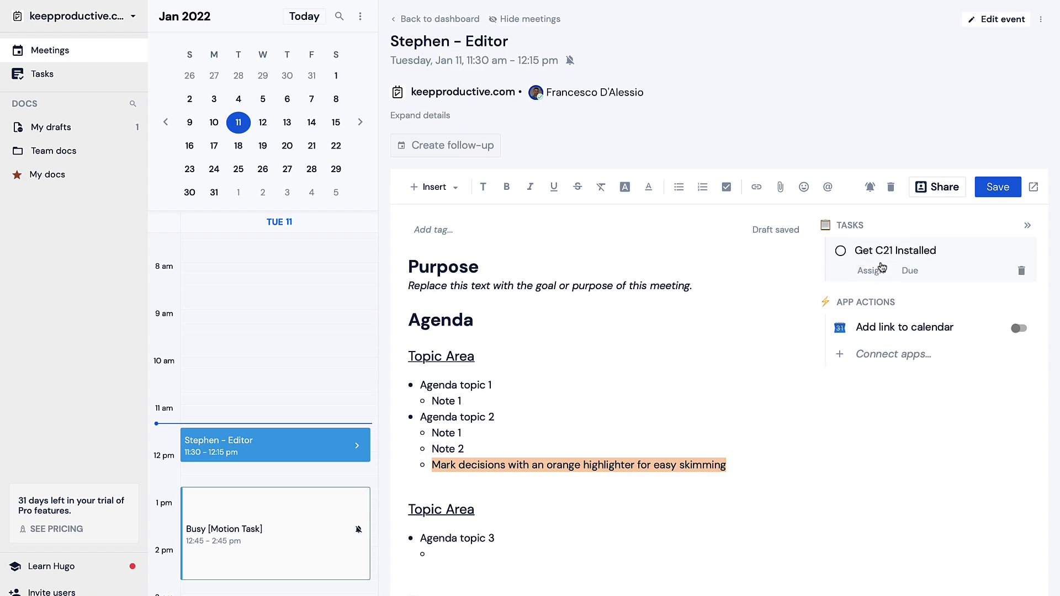
left_click(871, 270)
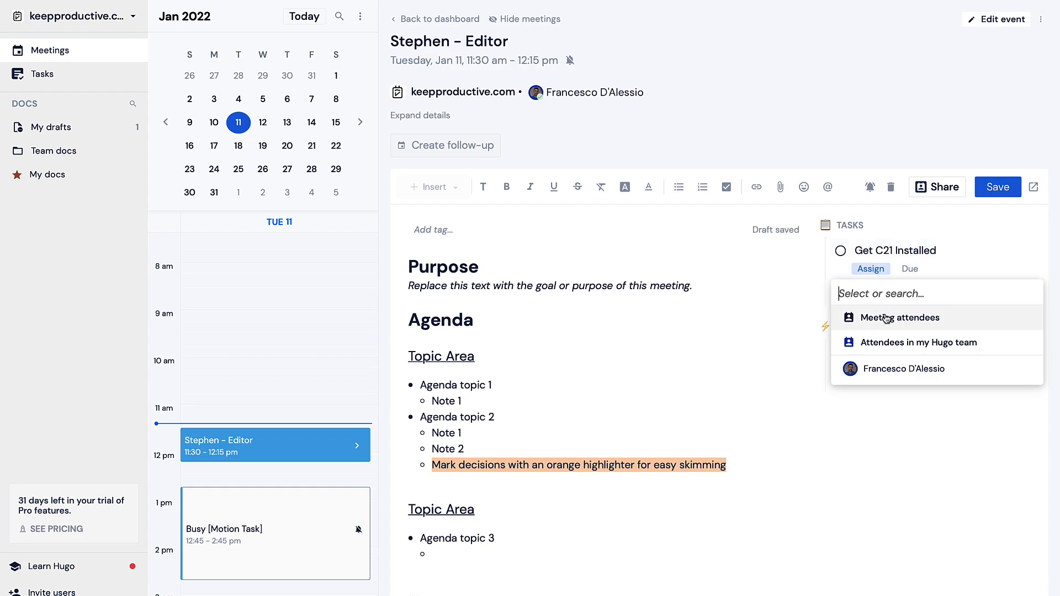
left_click(902, 369)
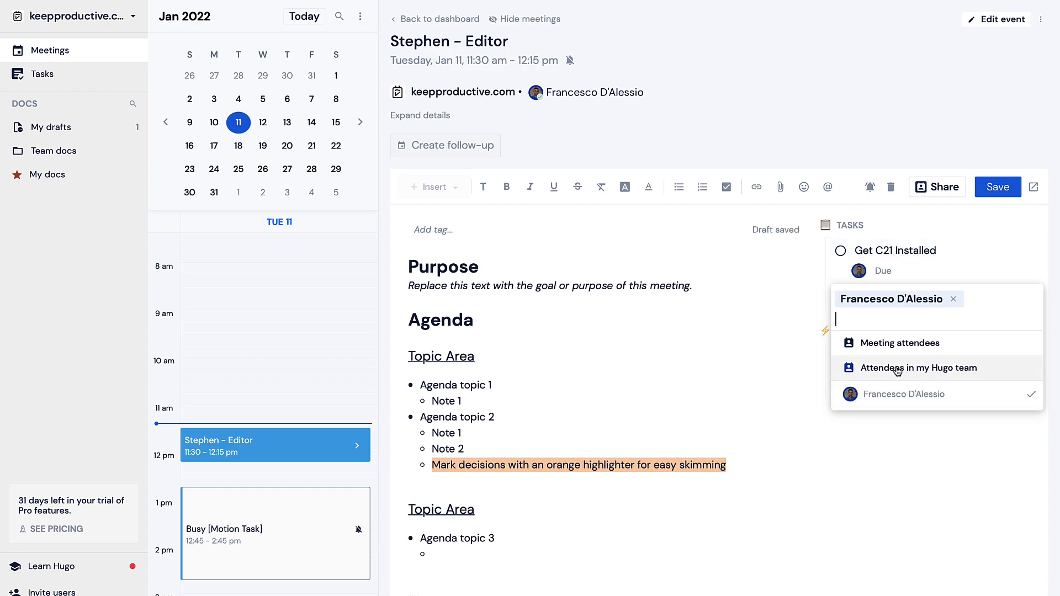
left_click(883, 271)
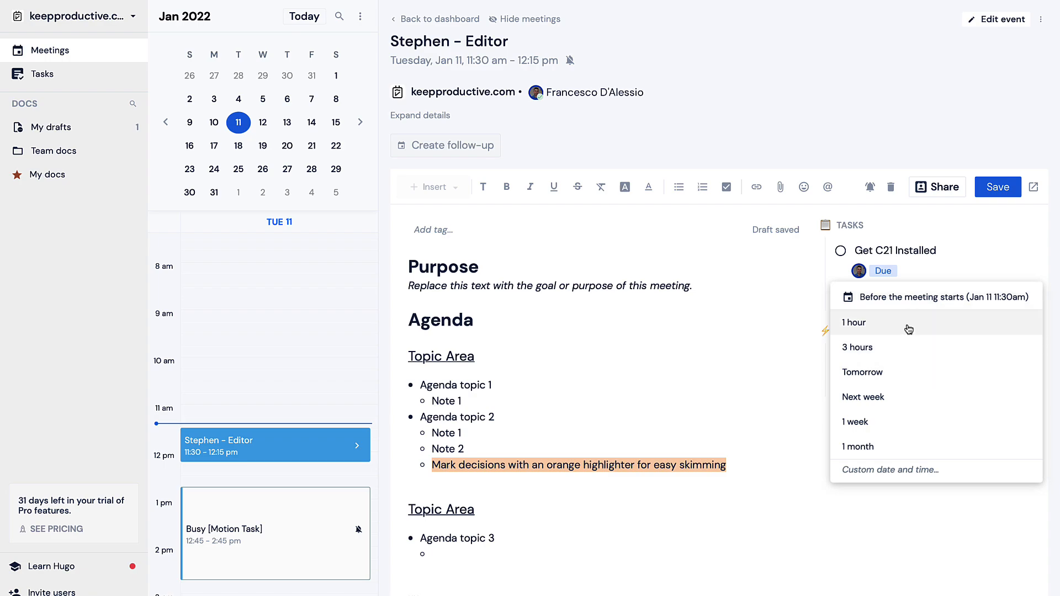
mouse_move(910, 329)
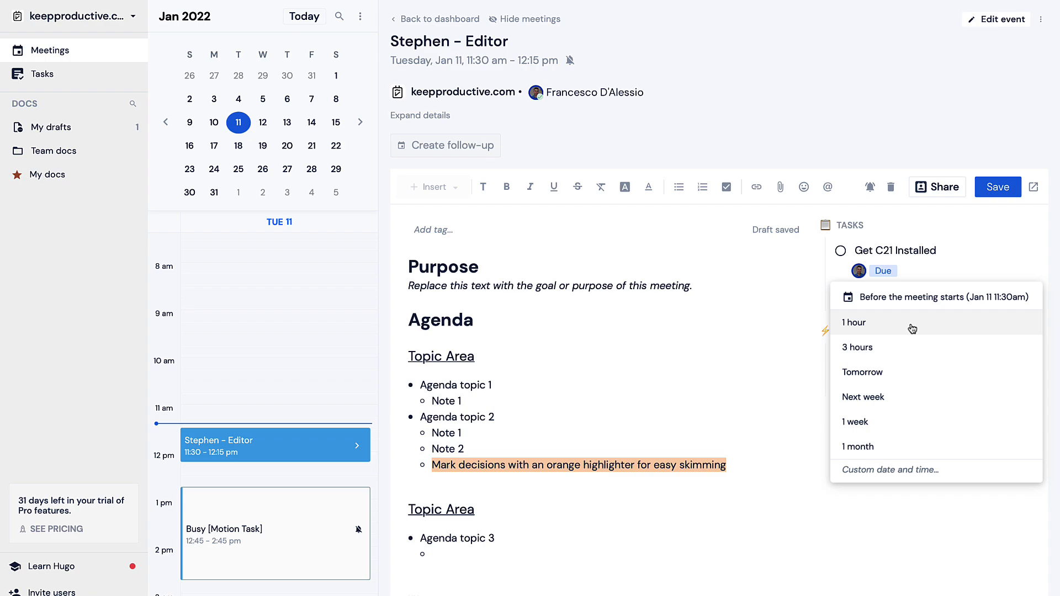
left_click(853, 323)
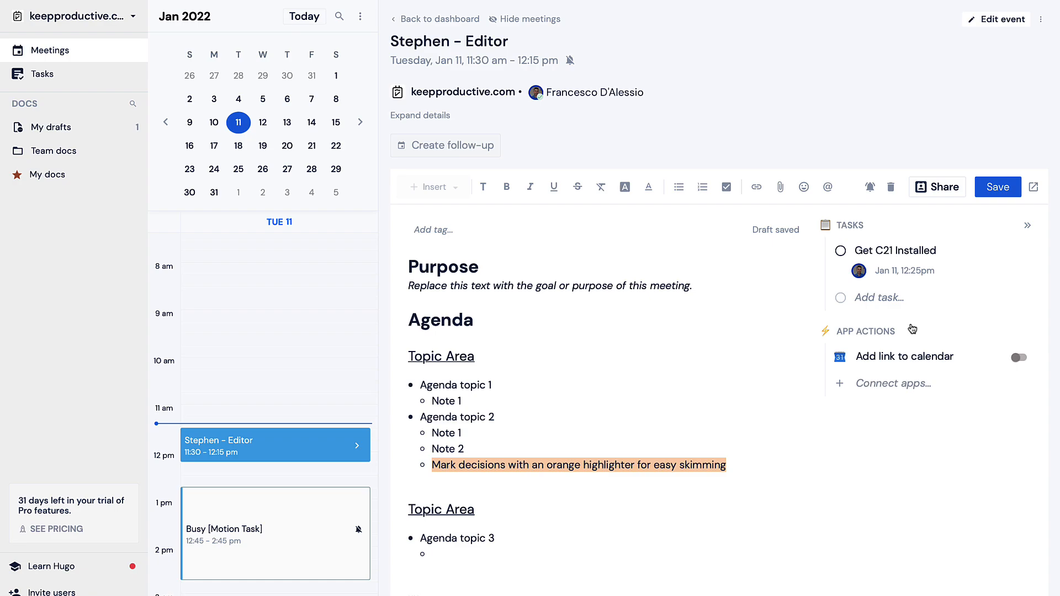
mouse_move(910, 344)
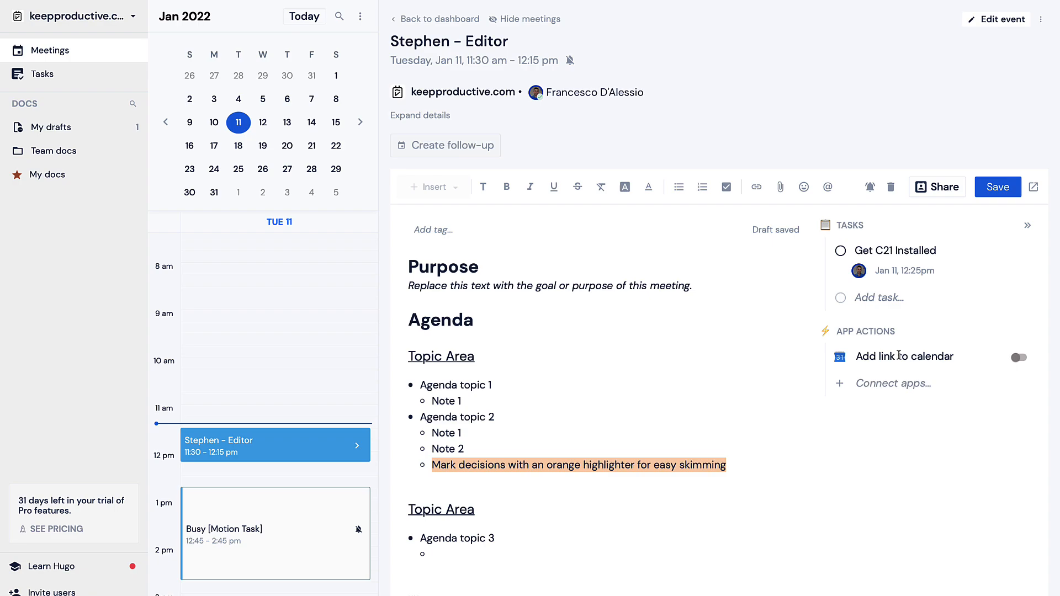
mouse_move(950, 367)
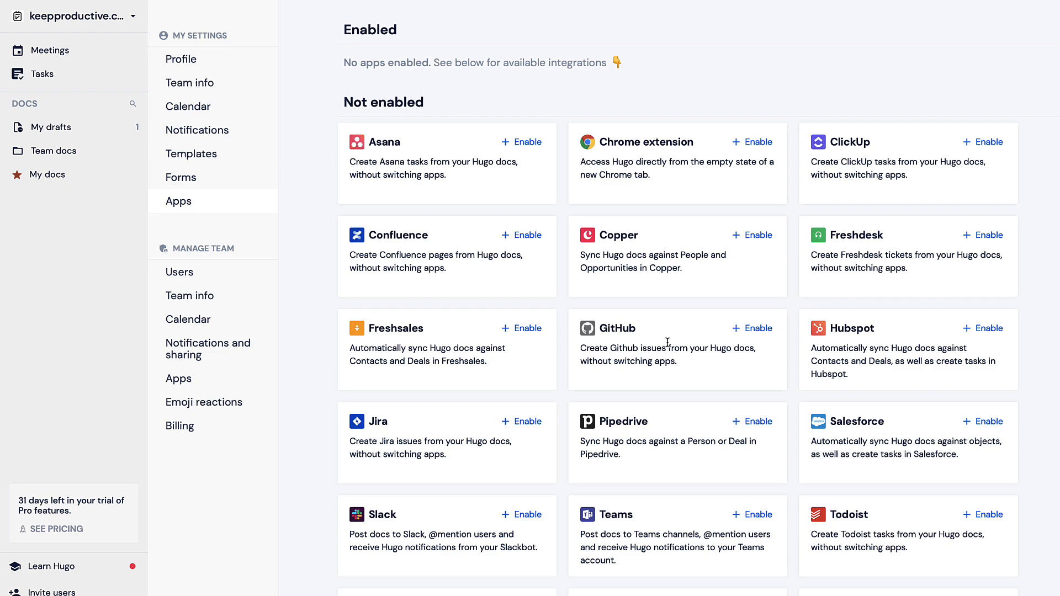
Scroll through the Not enabled app integrations in Settings > Apps.
scroll("down", 3)
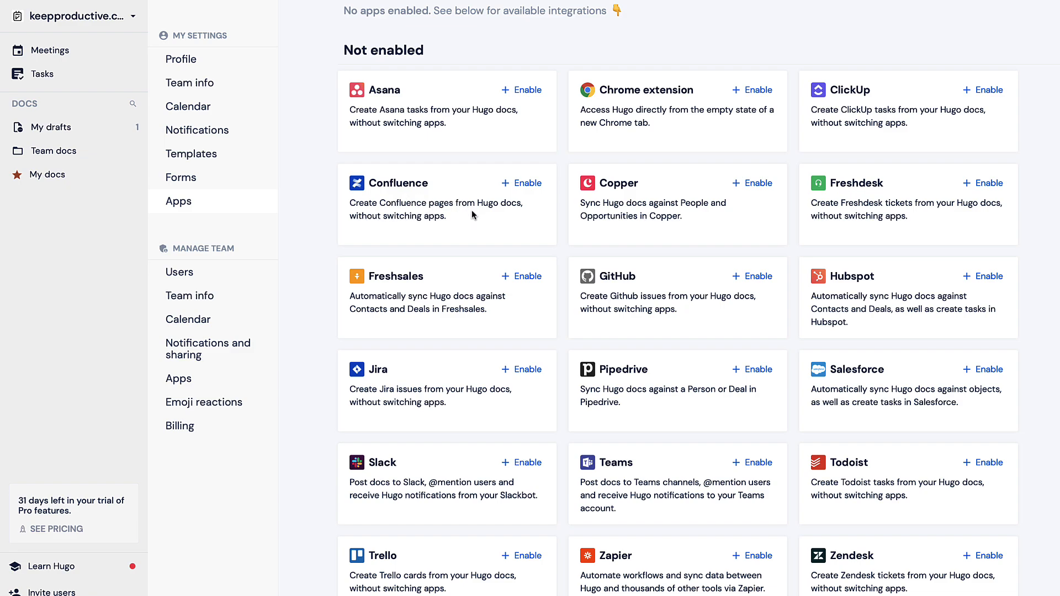
mouse_move(434, 267)
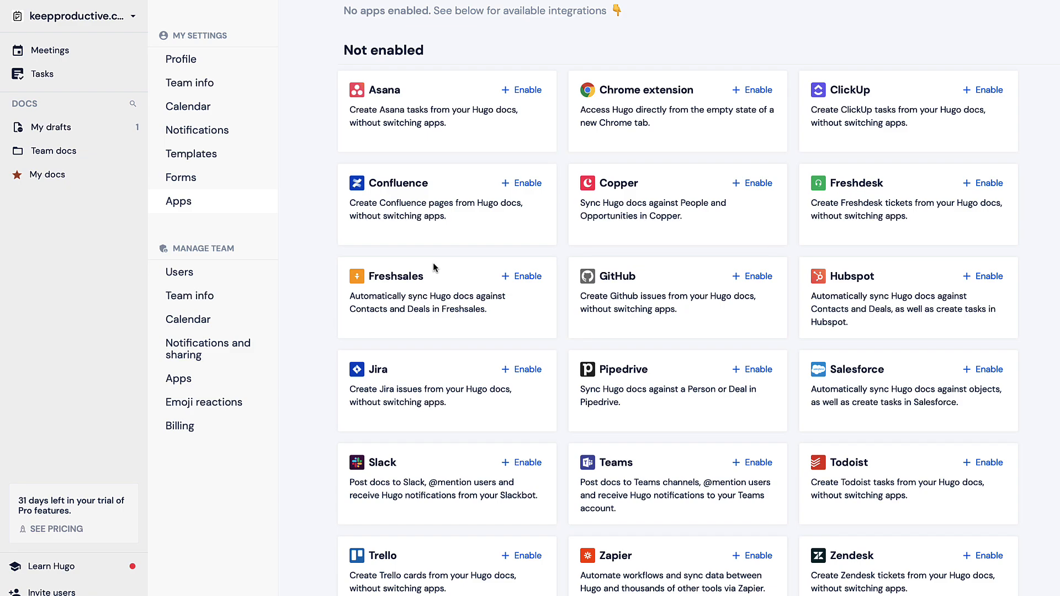
mouse_move(663, 416)
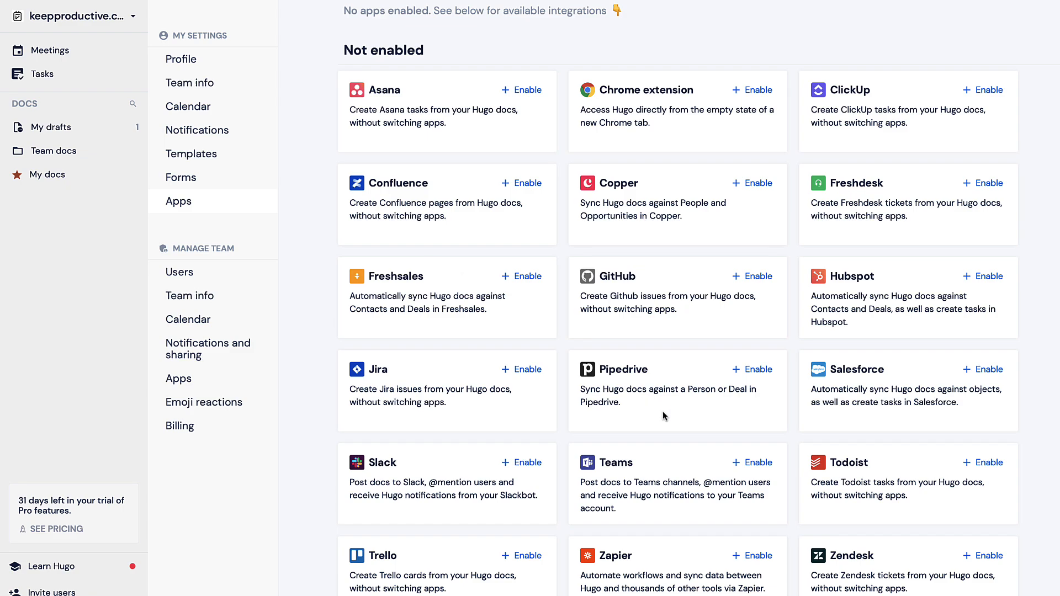
scroll("down", 3)
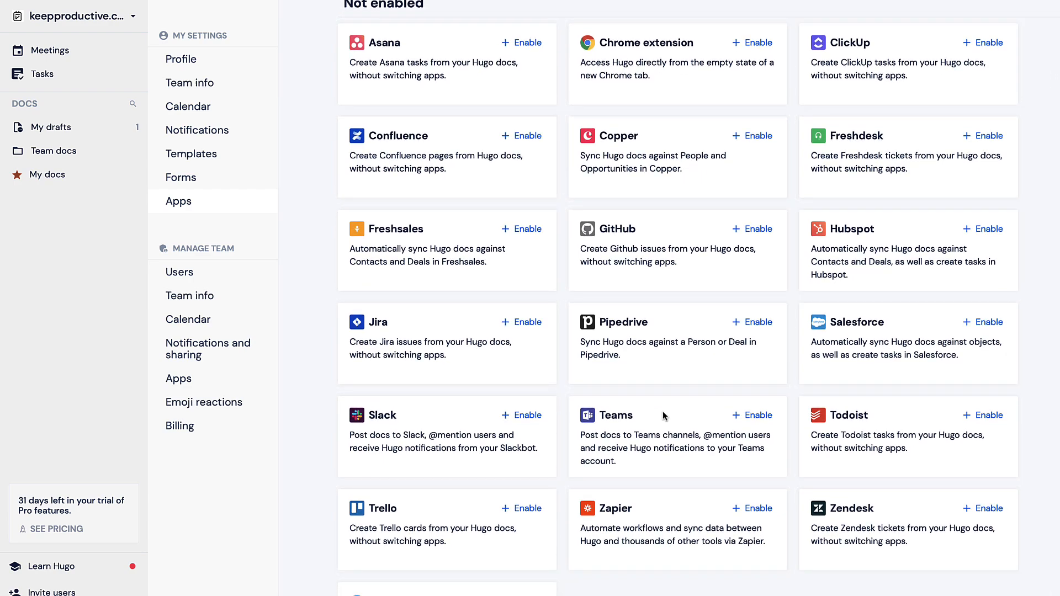
mouse_move(700, 329)
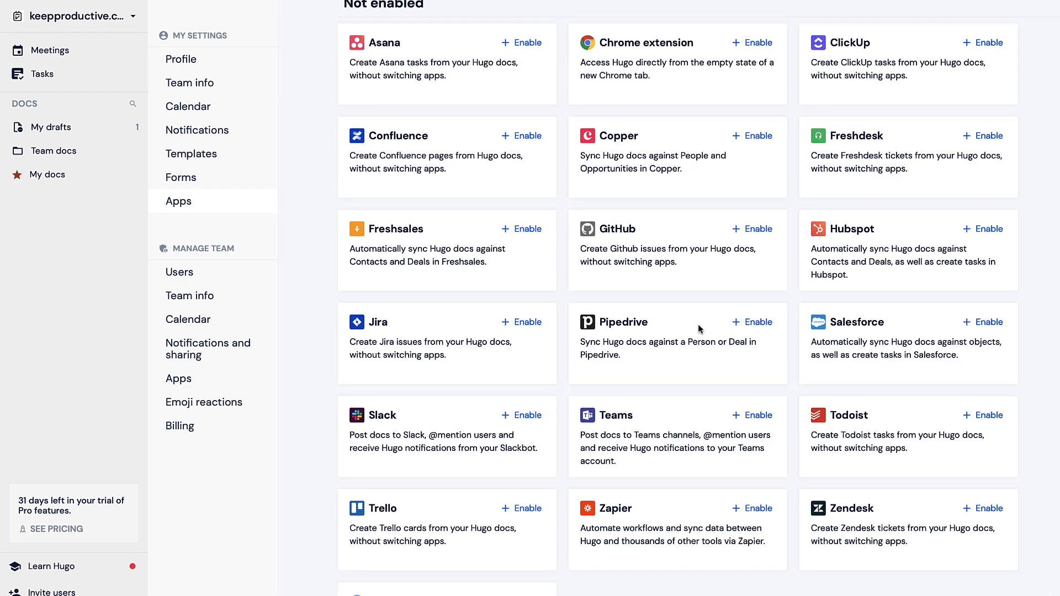
mouse_move(691, 352)
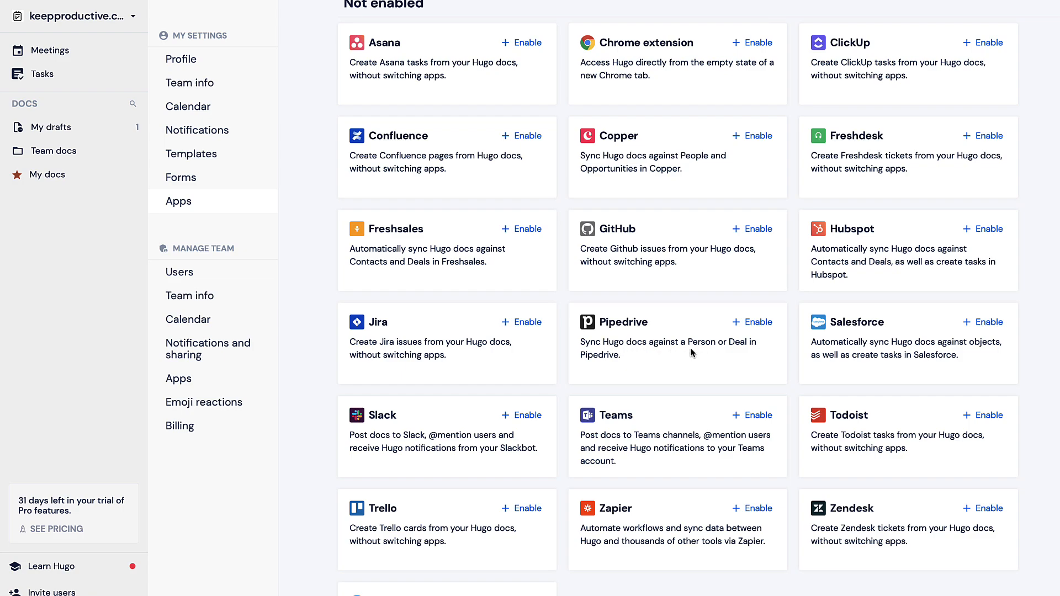
mouse_move(590, 293)
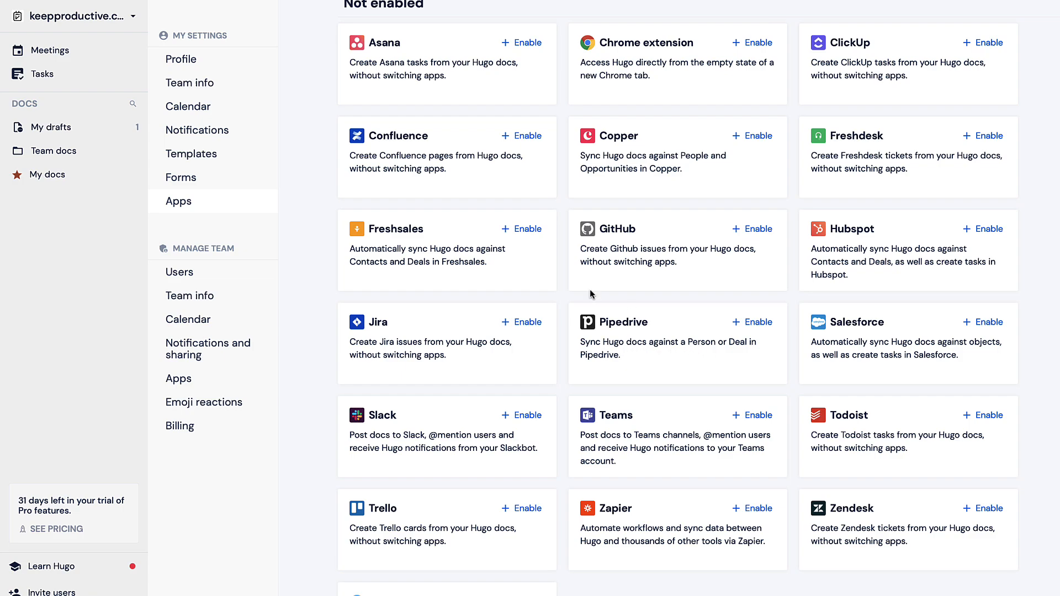
scroll("up", 3)
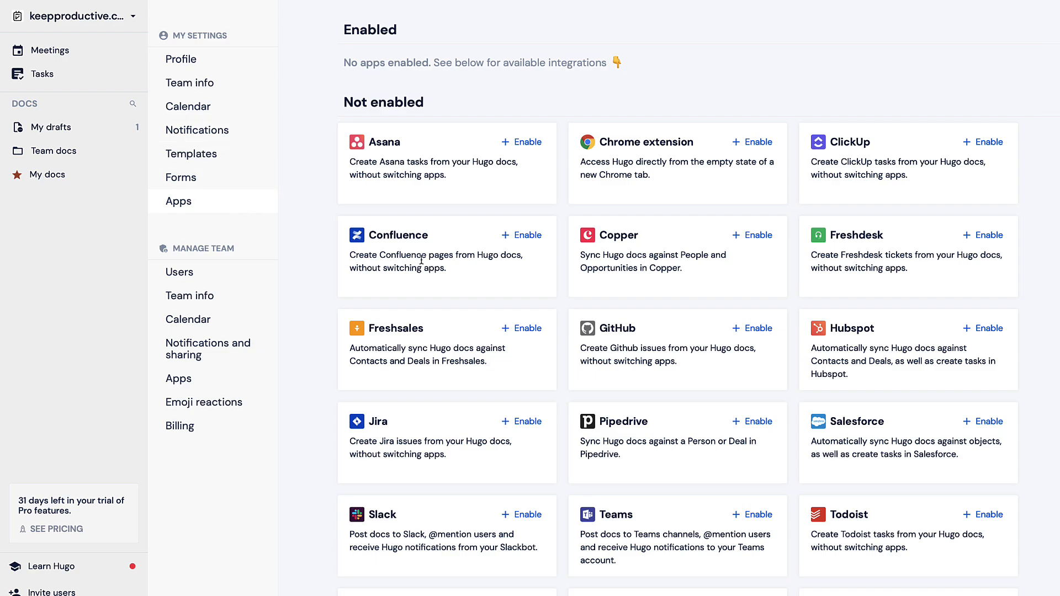
scroll("down", 3)
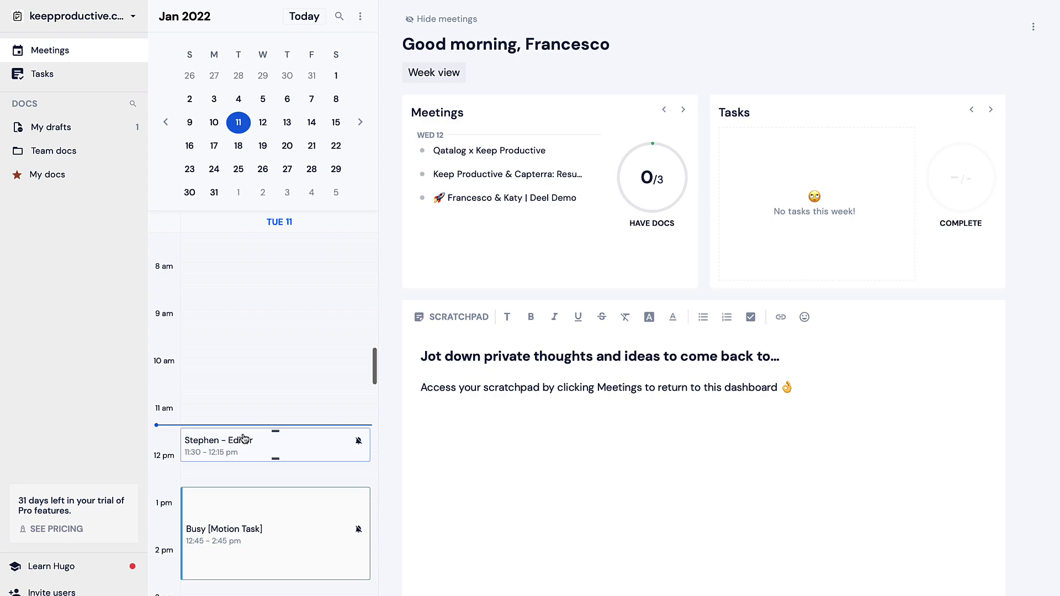
Open the Busy [Motion Task] meeting note and browse its Insert menu.
scroll("down", 3)
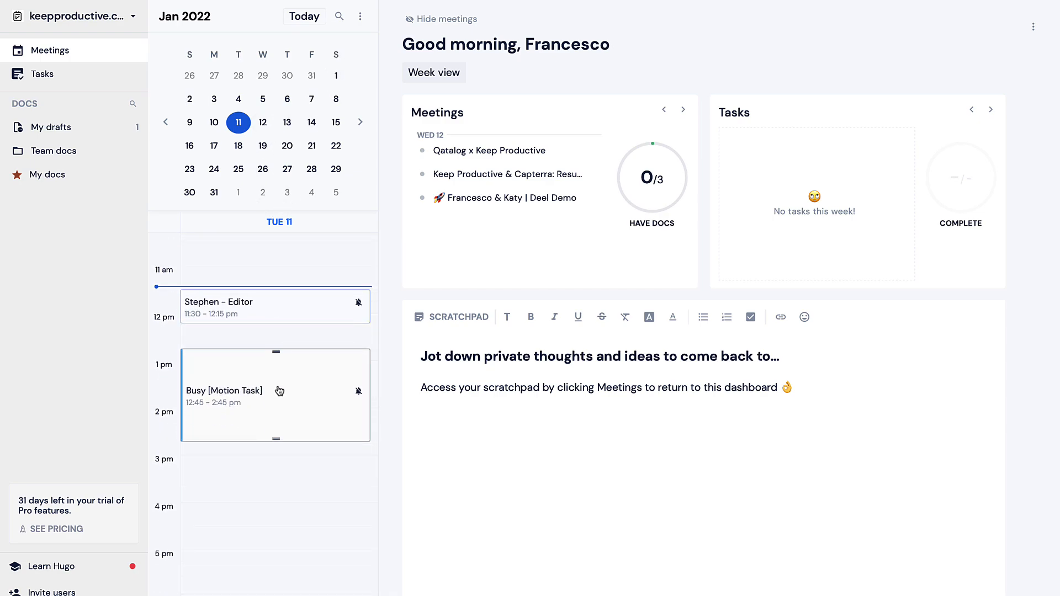
left_click(275, 394)
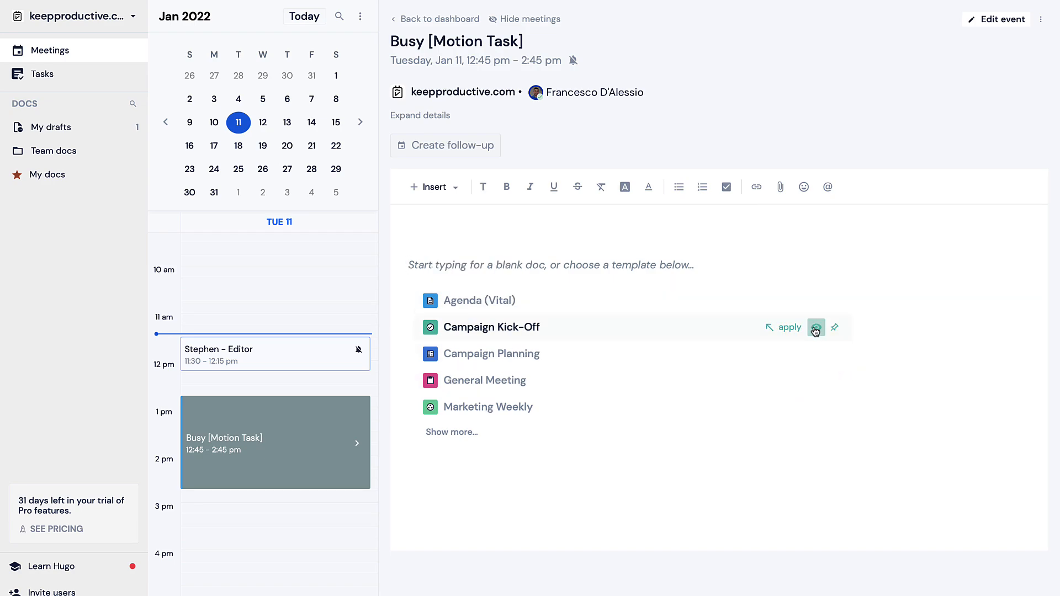
left_click(432, 186)
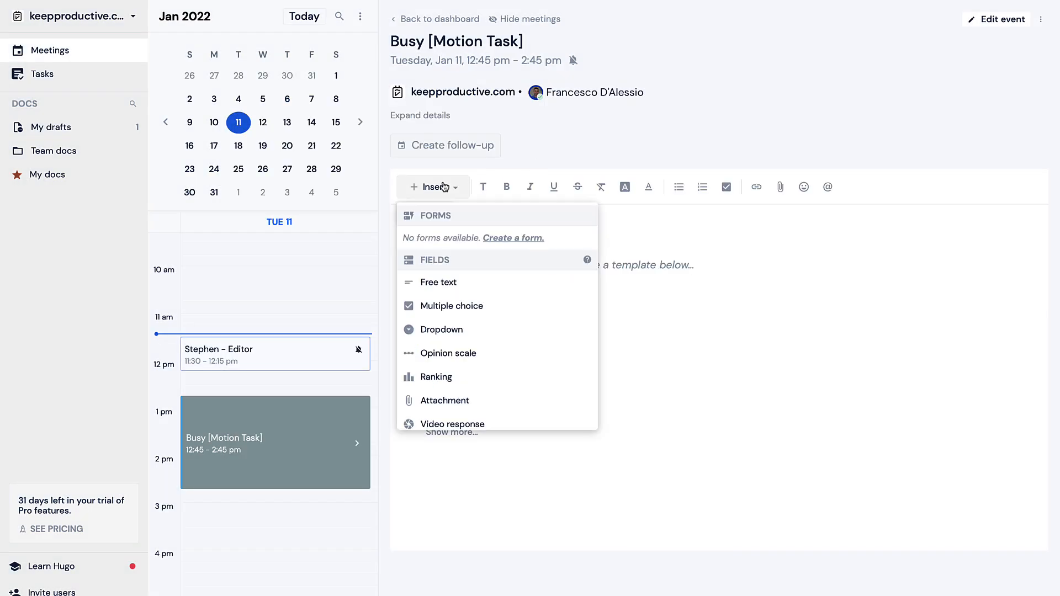
scroll("down", 3)
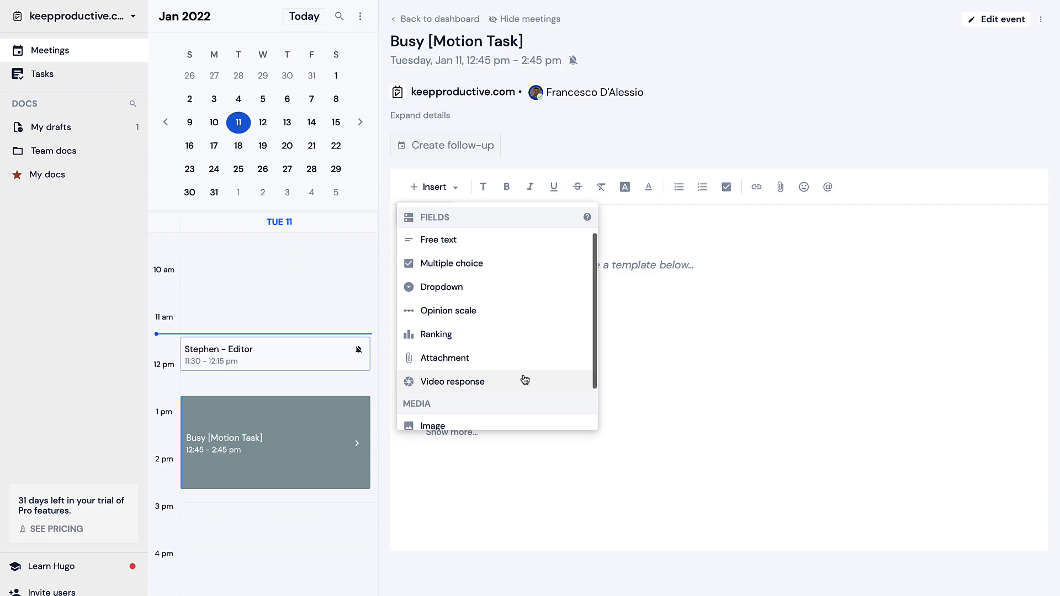
scroll("down", 3)
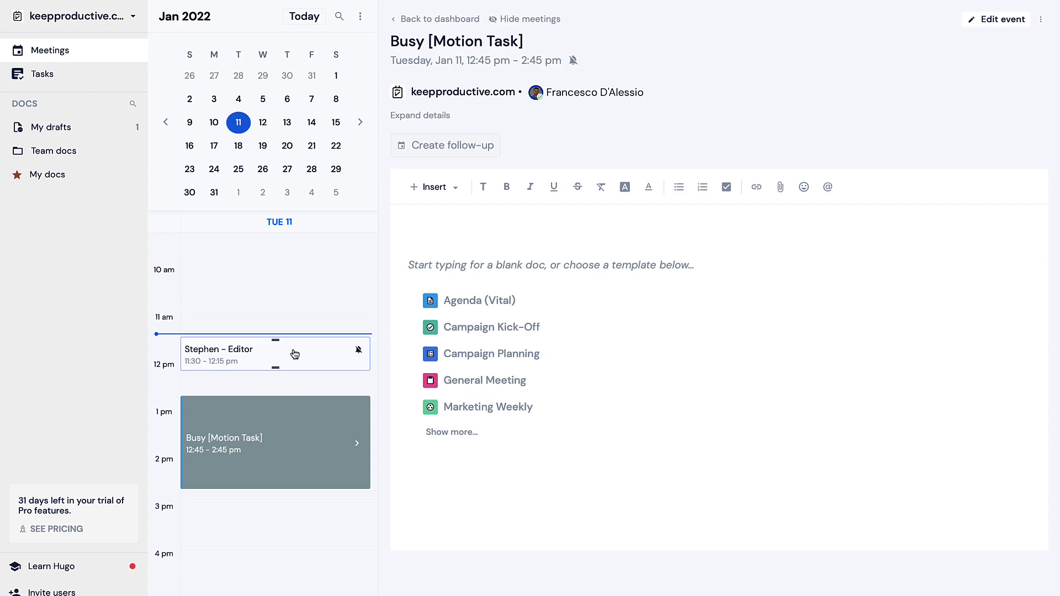
From the Stephen - Editor note, create a follow-up meeting on Friday 14 at 2:15 pm.
left_click(257, 352)
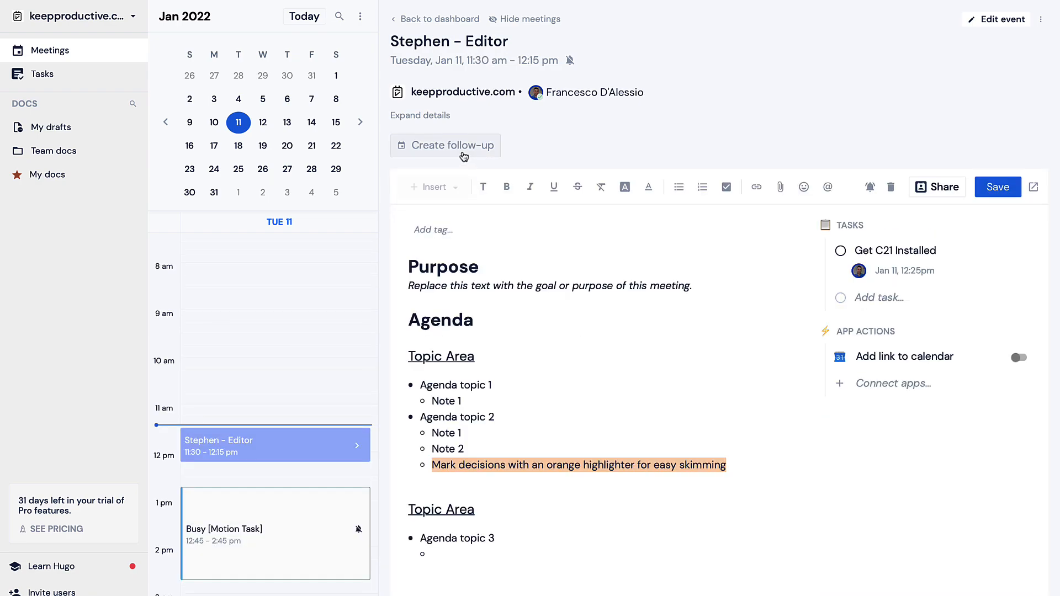
left_click(444, 145)
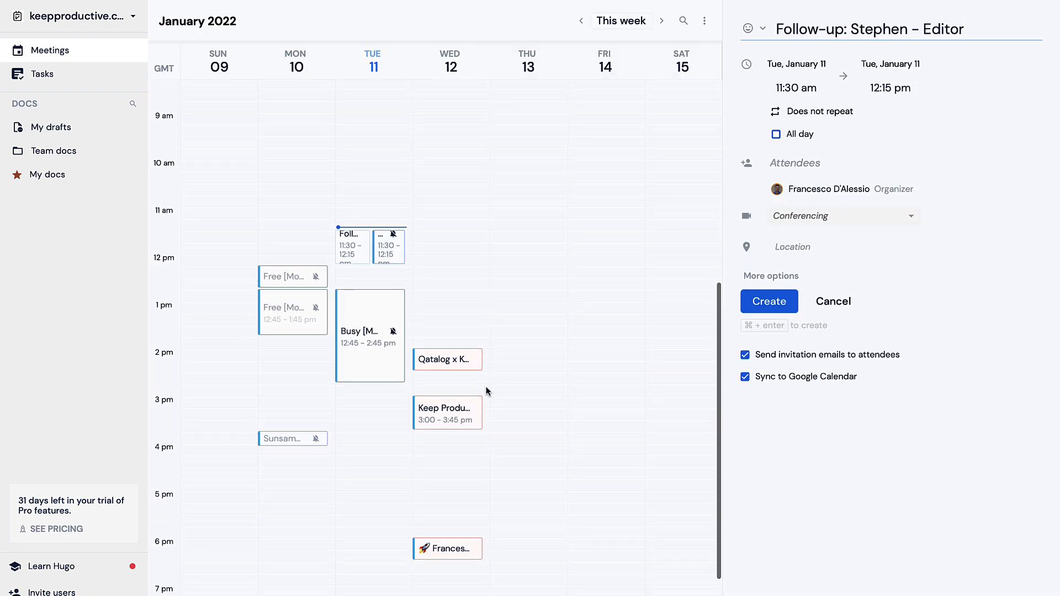
scroll("down", 3)
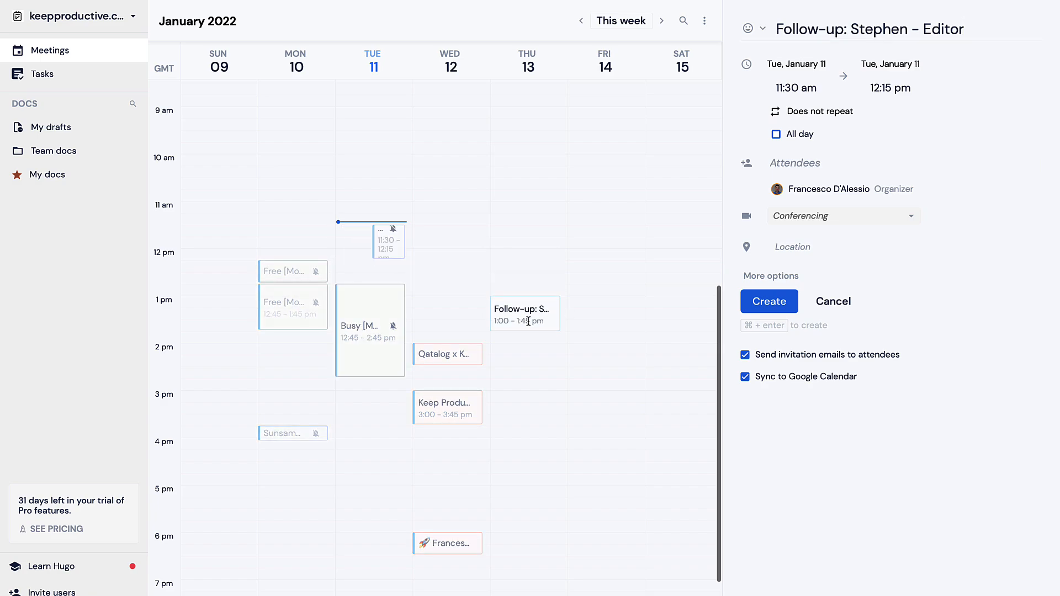
left_click_drag(524, 312, 601, 371)
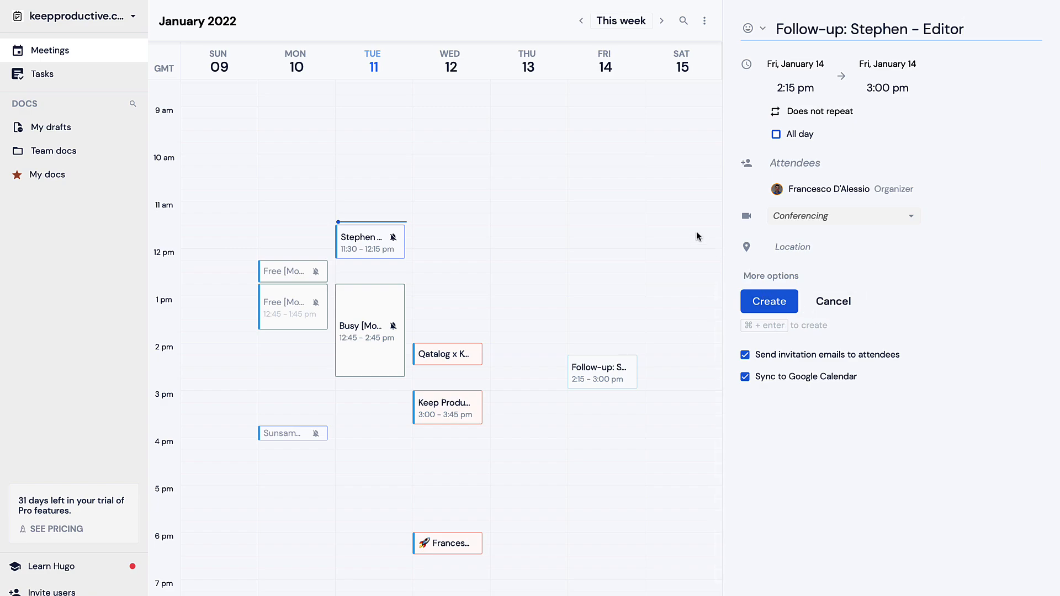
left_click(41, 74)
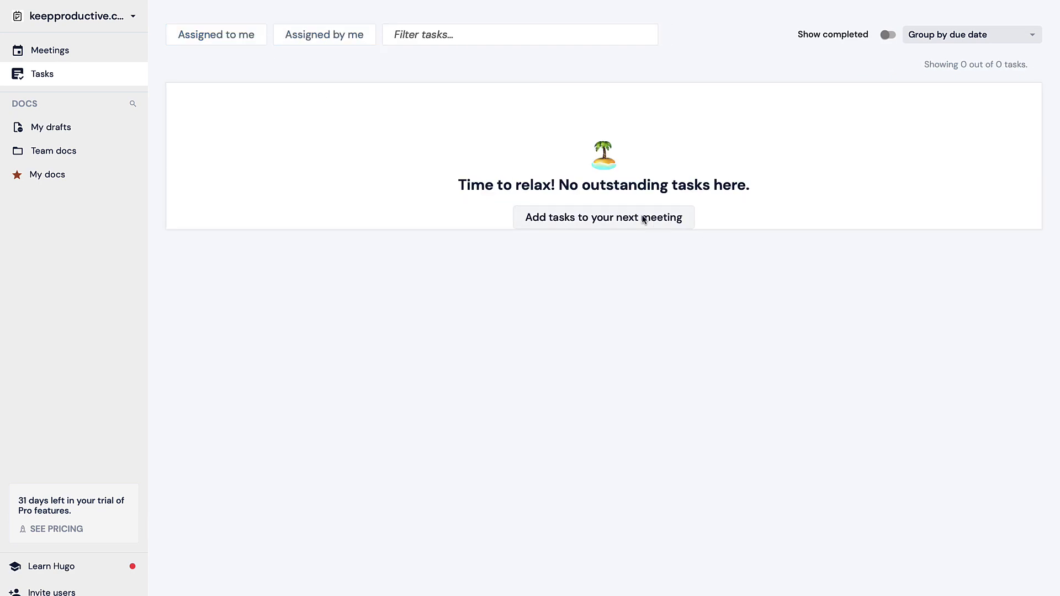
Reopen Stephen - Editor from the dashboard and save its note with agenda and task.
left_click(48, 49)
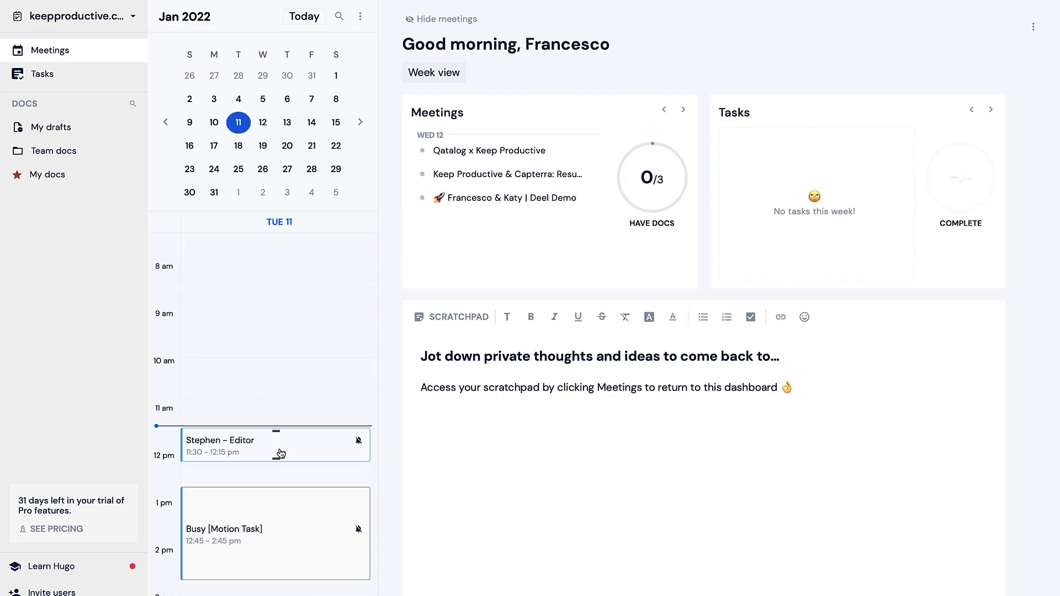
left_click(275, 443)
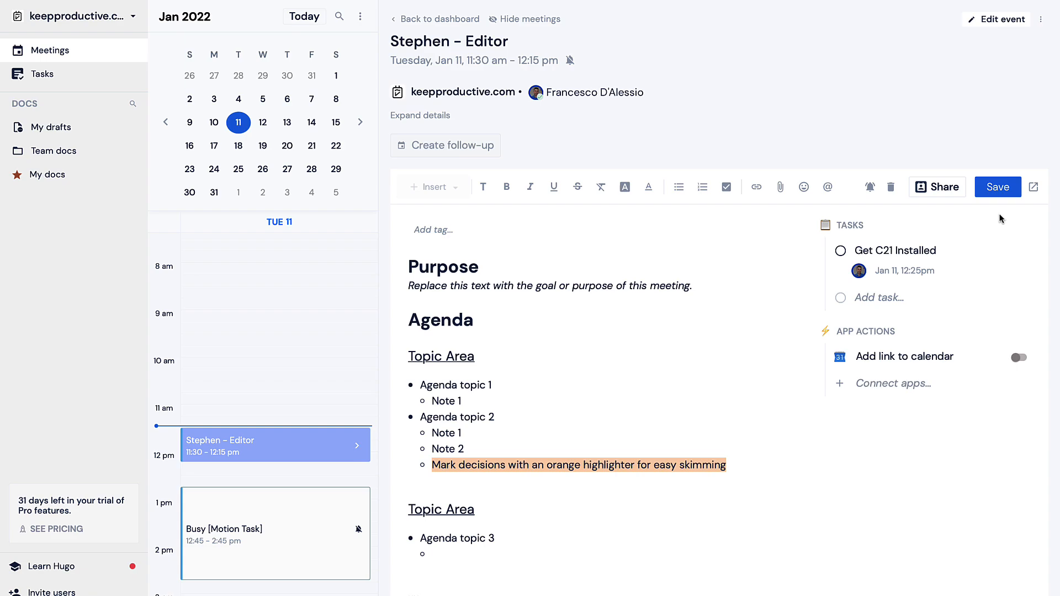
left_click(997, 186)
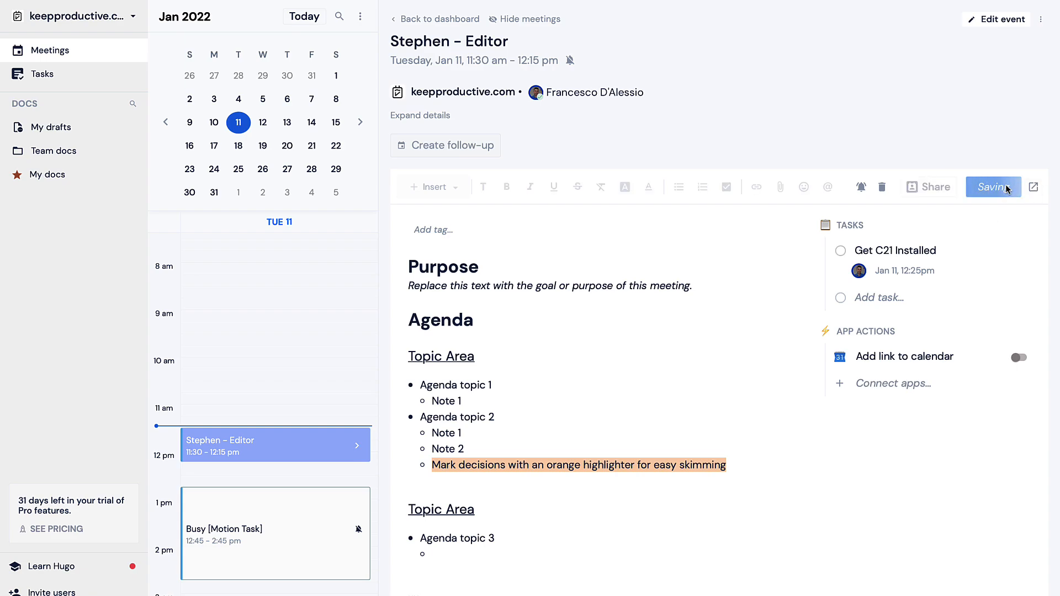
left_click(997, 186)
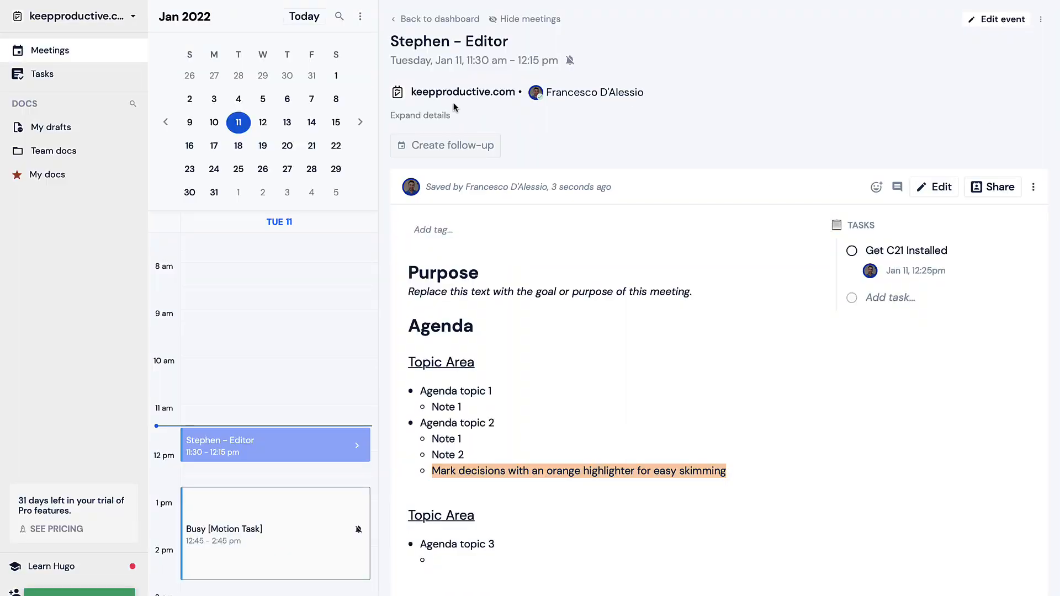
View the tasks list, then show the saved Stephen - Editor note under Team docs.
left_click(42, 74)
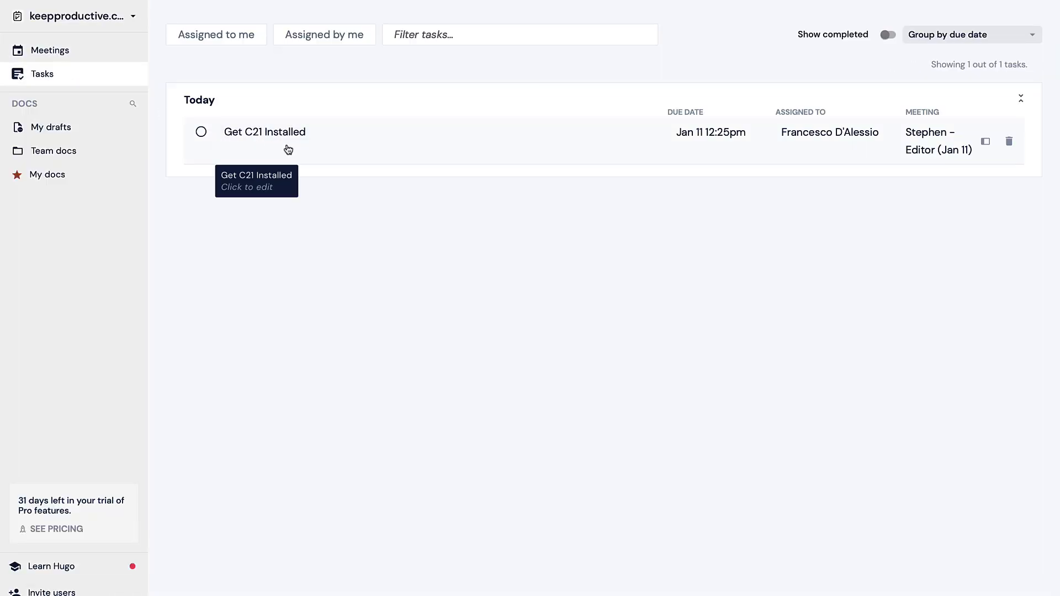
mouse_move(924, 151)
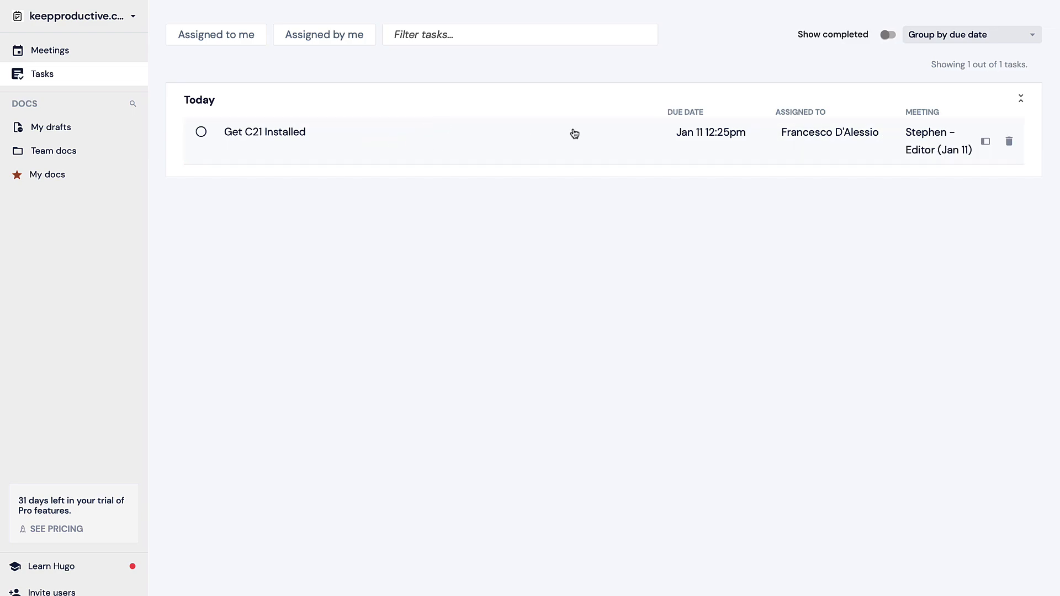
mouse_move(991, 192)
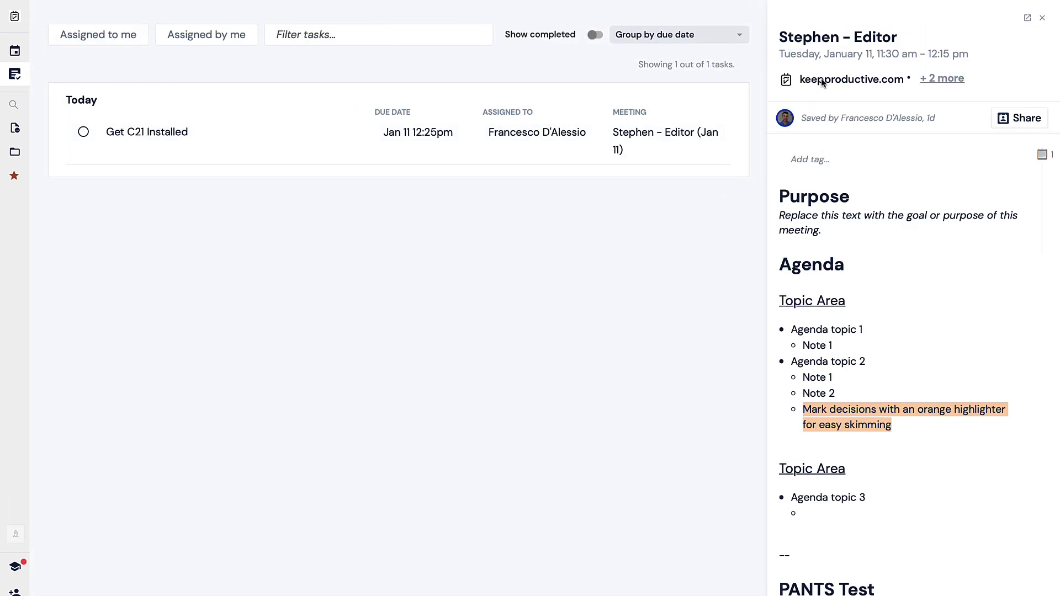
mouse_move(881, 459)
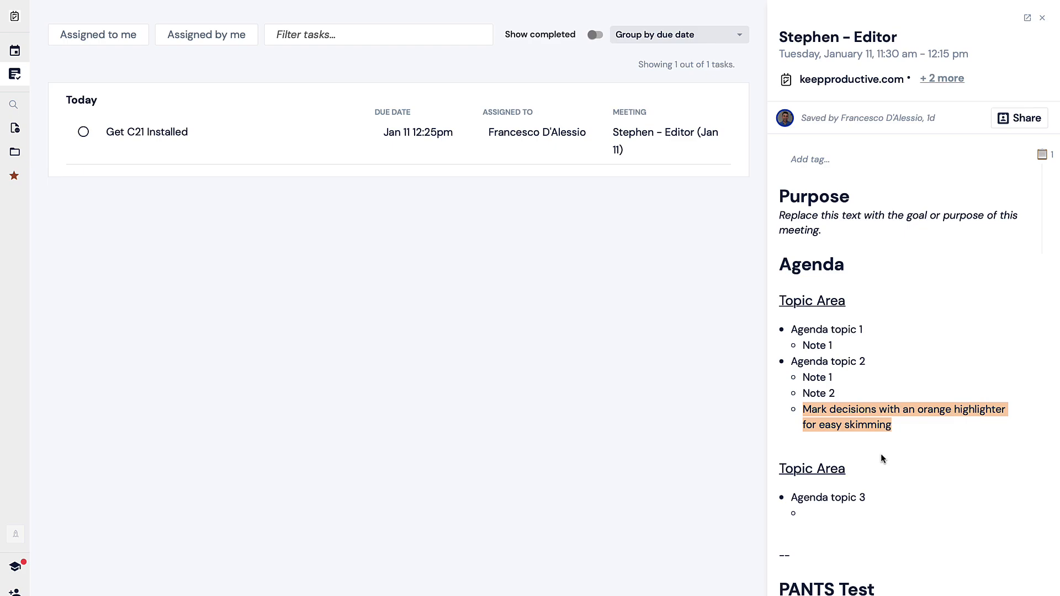
left_click(15, 151)
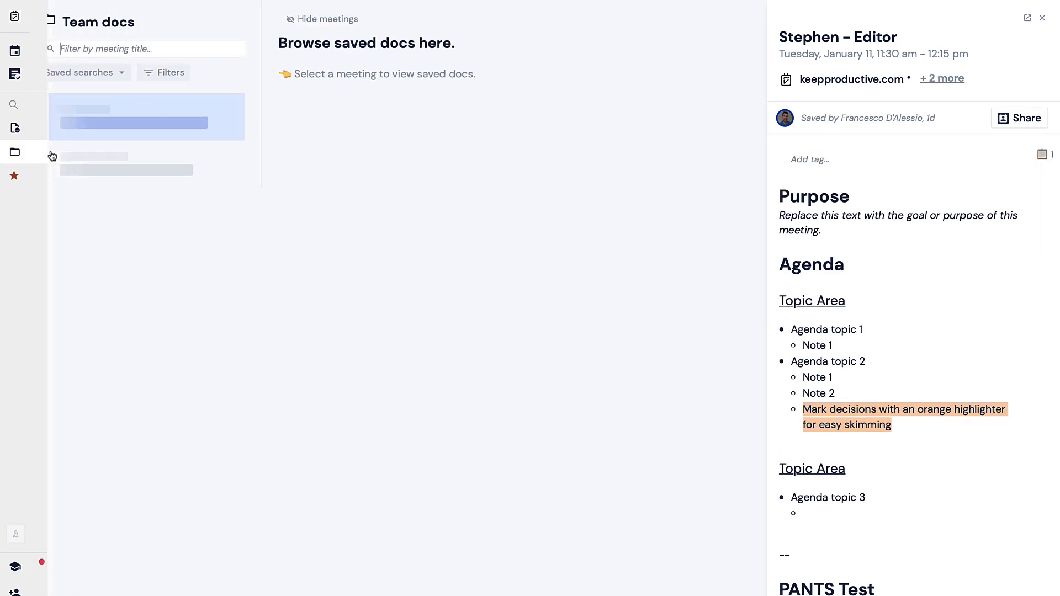
left_click(133, 135)
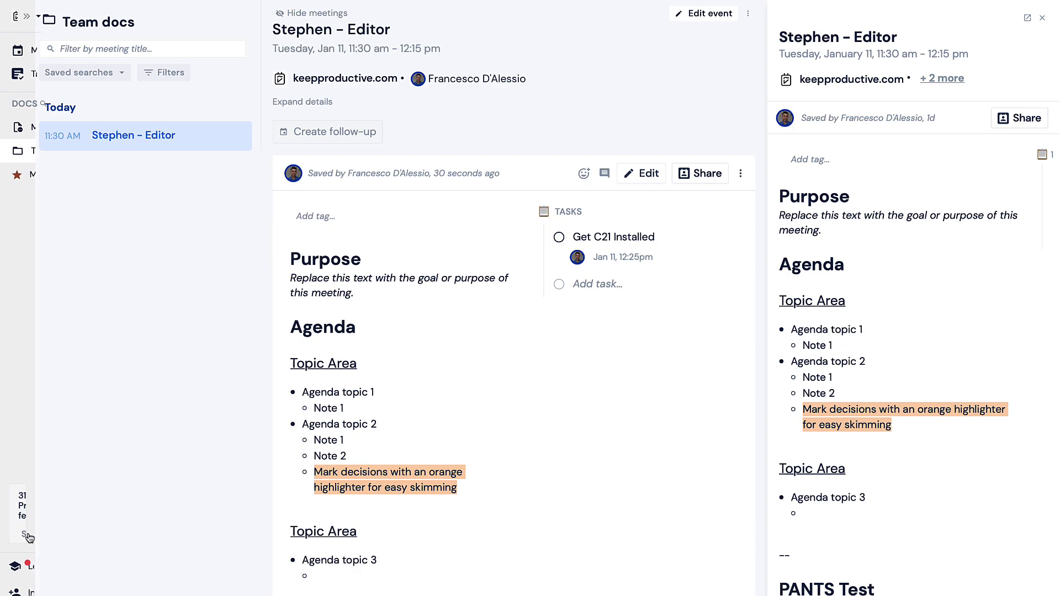
Browse the template settings and Template Library filtered to team templates, then return to the meetings dashboard.
left_click(26, 14)
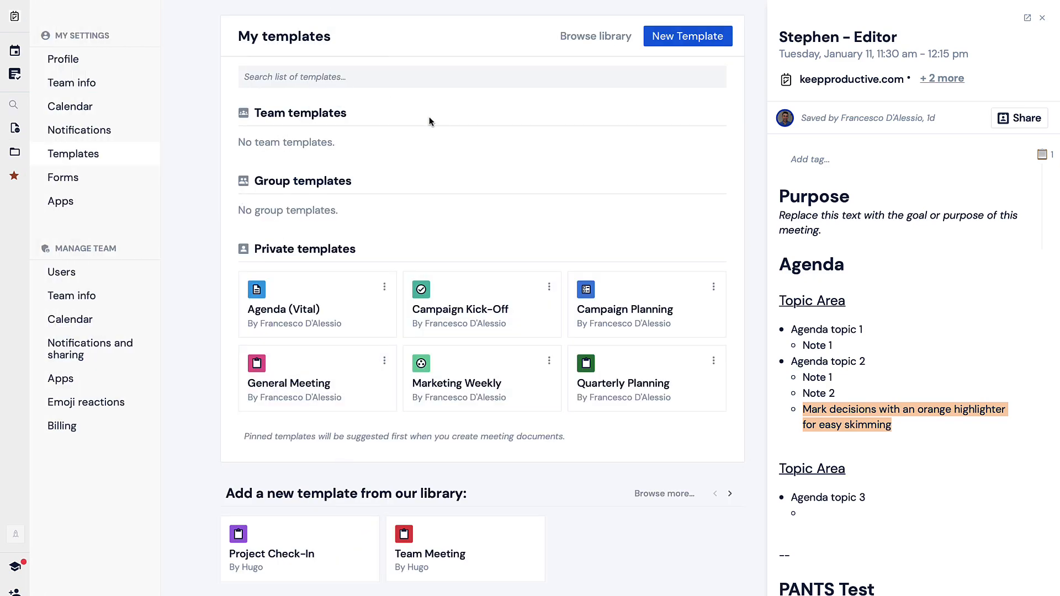
mouse_move(358, 427)
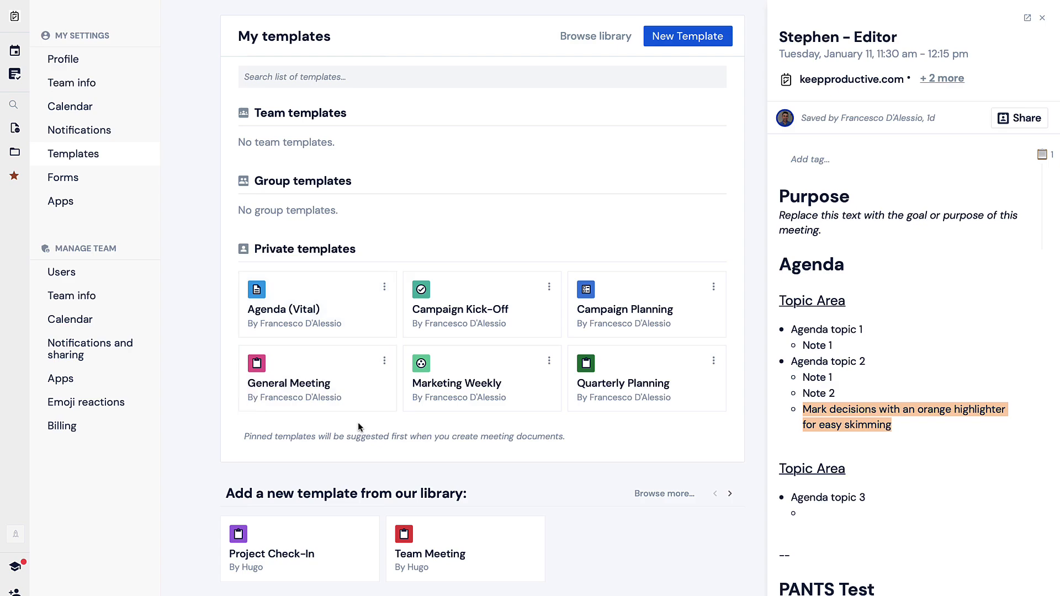
mouse_move(693, 506)
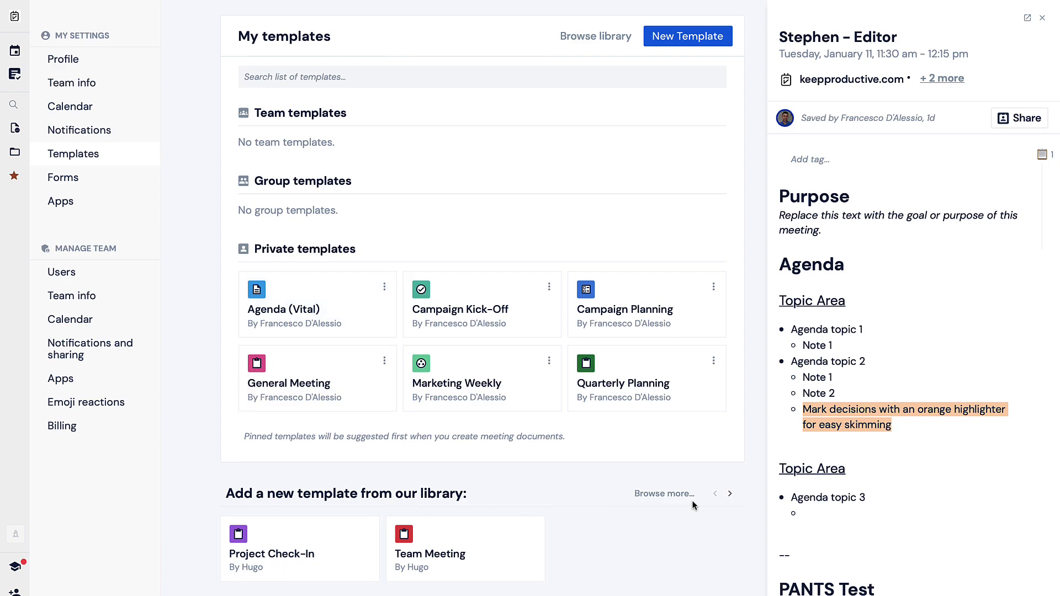
left_click(595, 36)
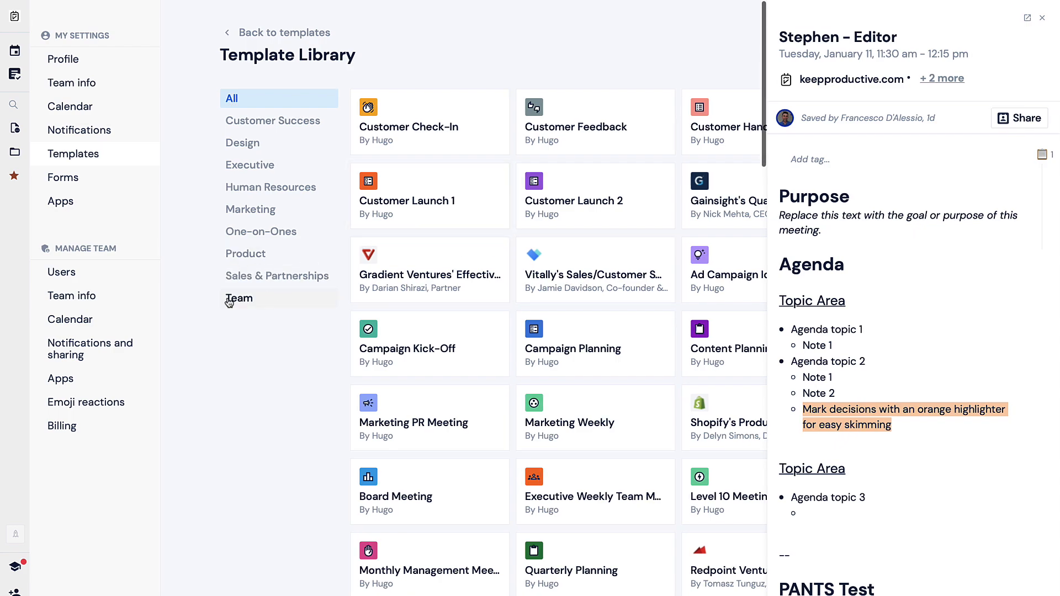
left_click(15, 16)
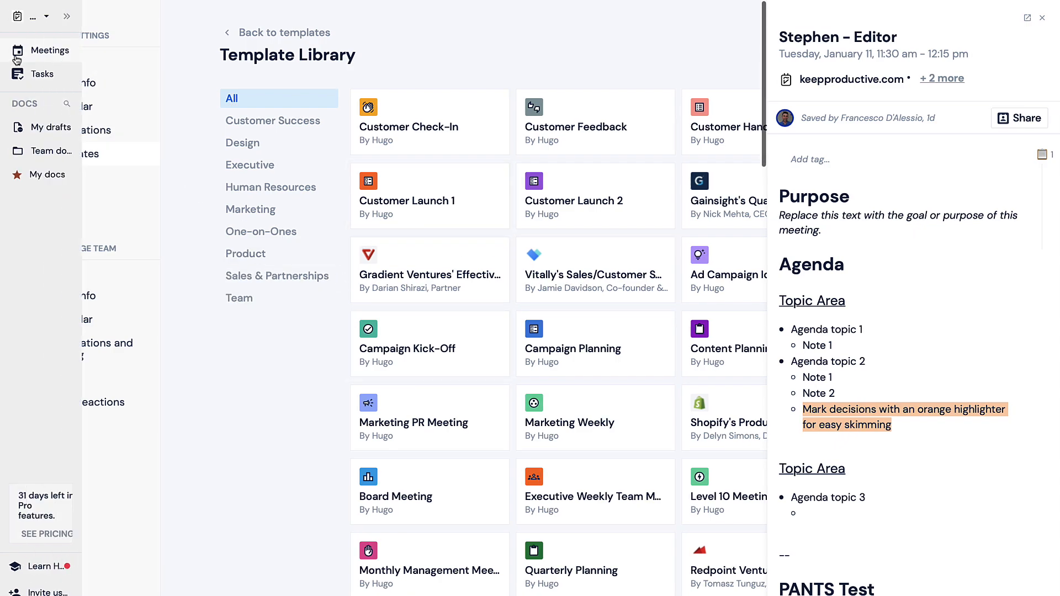
left_click(41, 49)
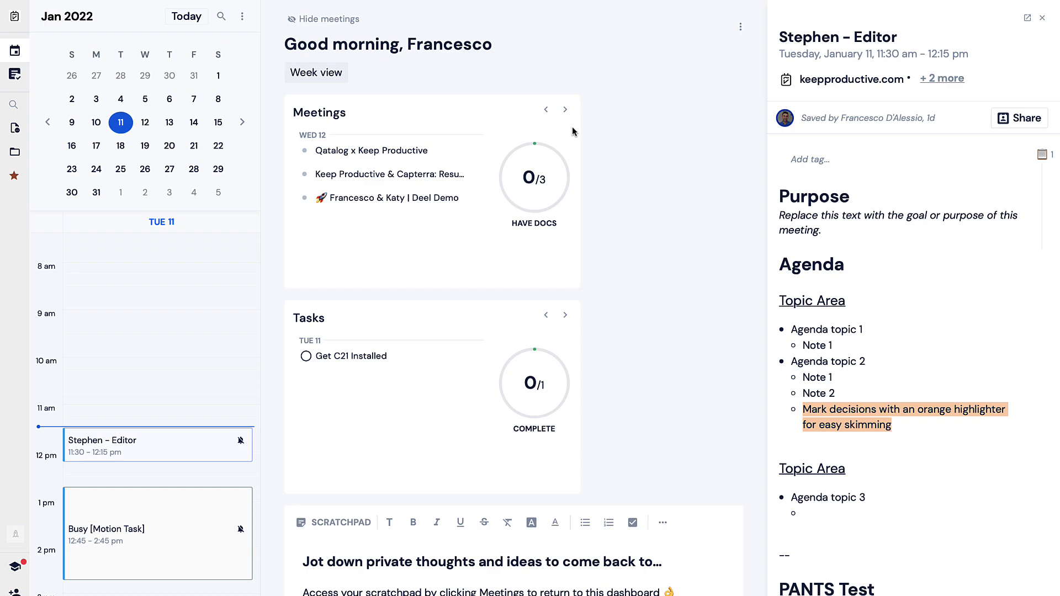
Flip between next and this week's meetings, then bring up the Basic, Pro and Business pricing comparison.
left_click(545, 110)
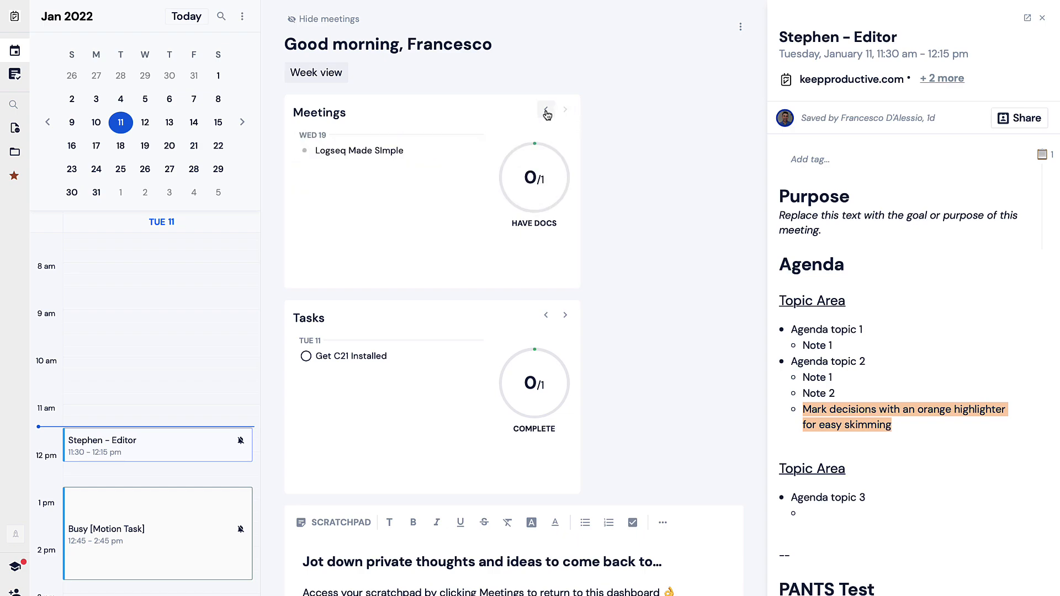
left_click(565, 109)
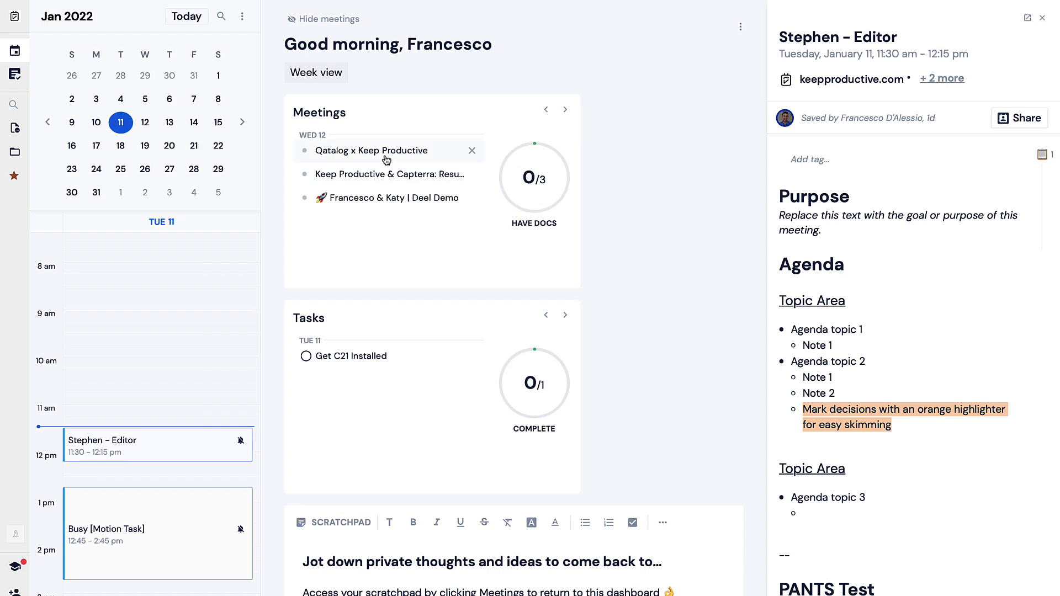
scroll("down", 3)
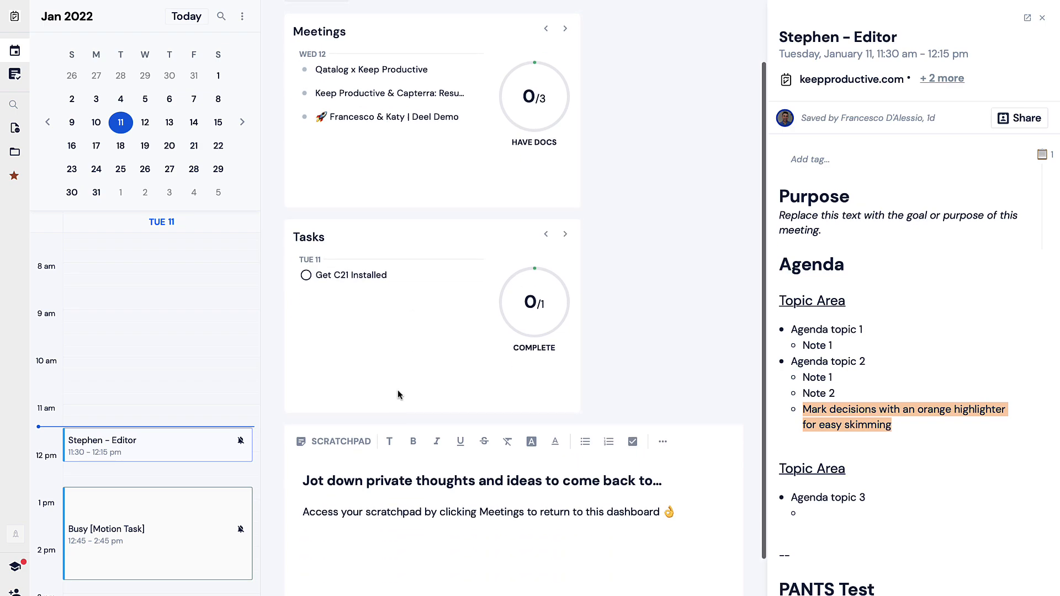
scroll("down", 3)
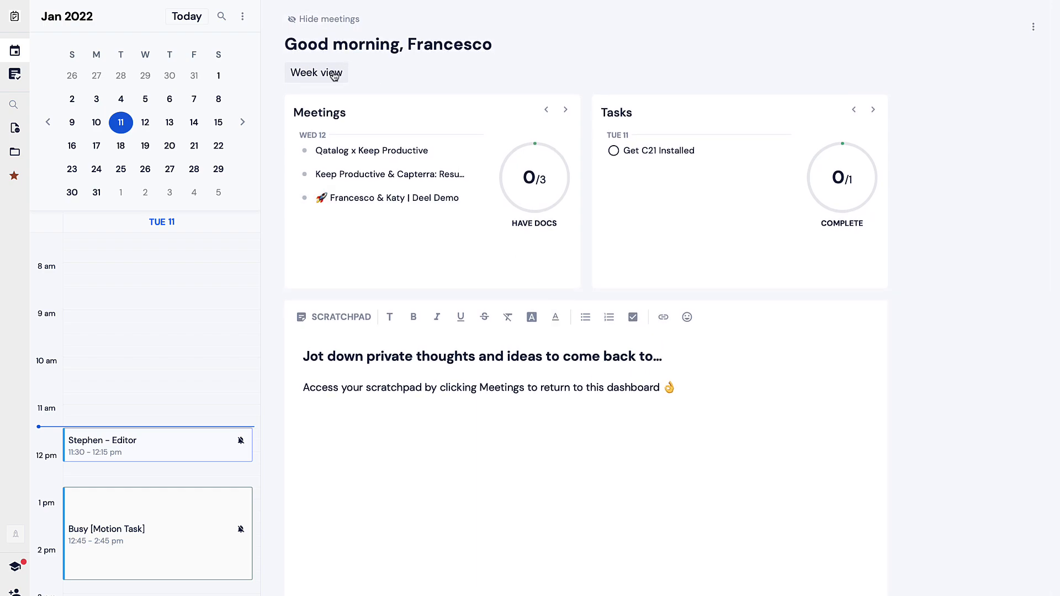
left_click(315, 73)
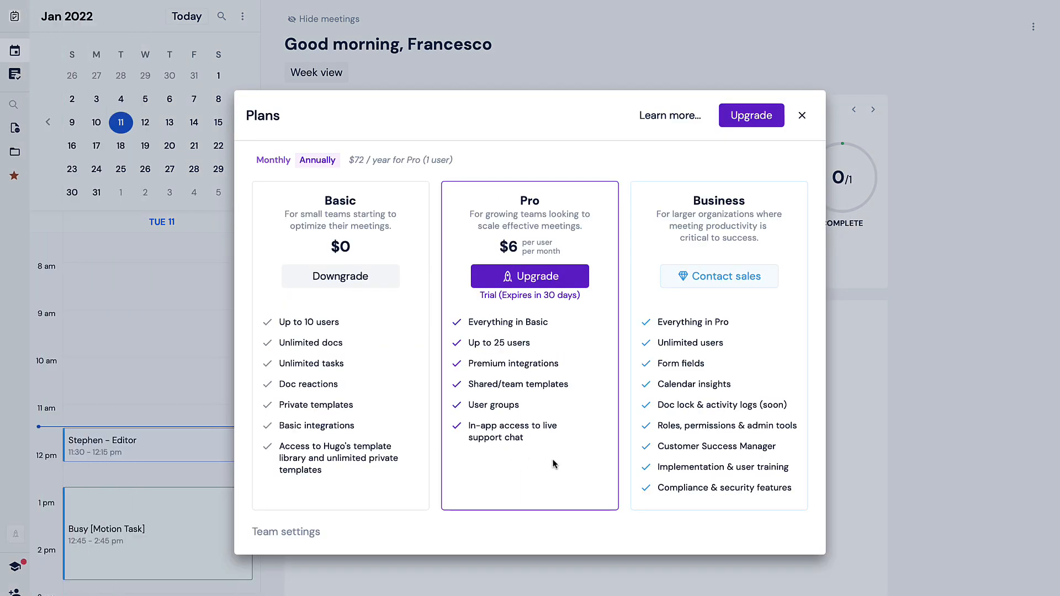
mouse_move(579, 337)
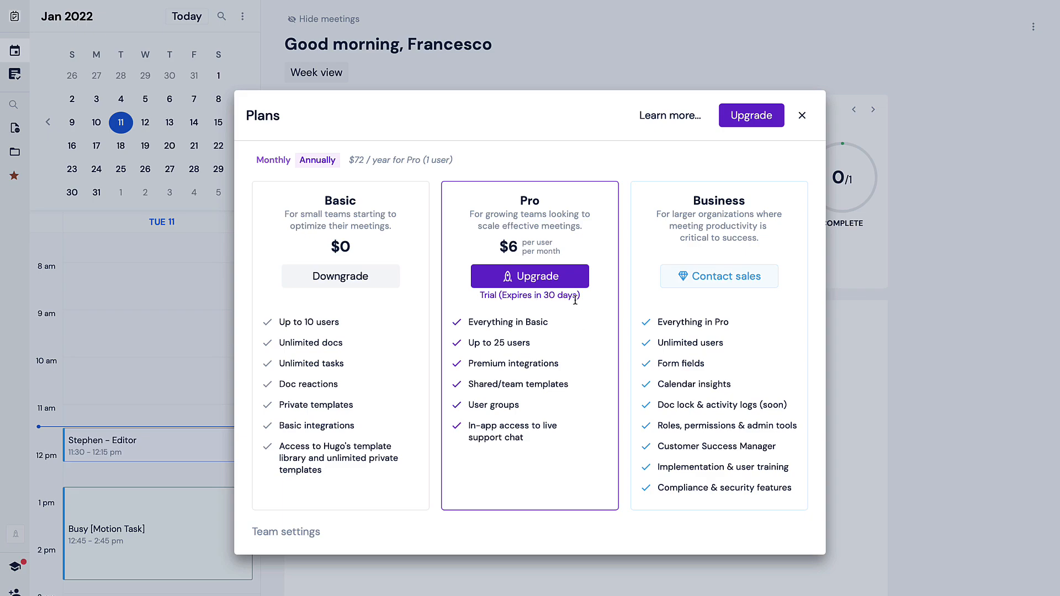
Review the plan features and dismiss the Plans dialog back to the dashboard.
left_click(273, 160)
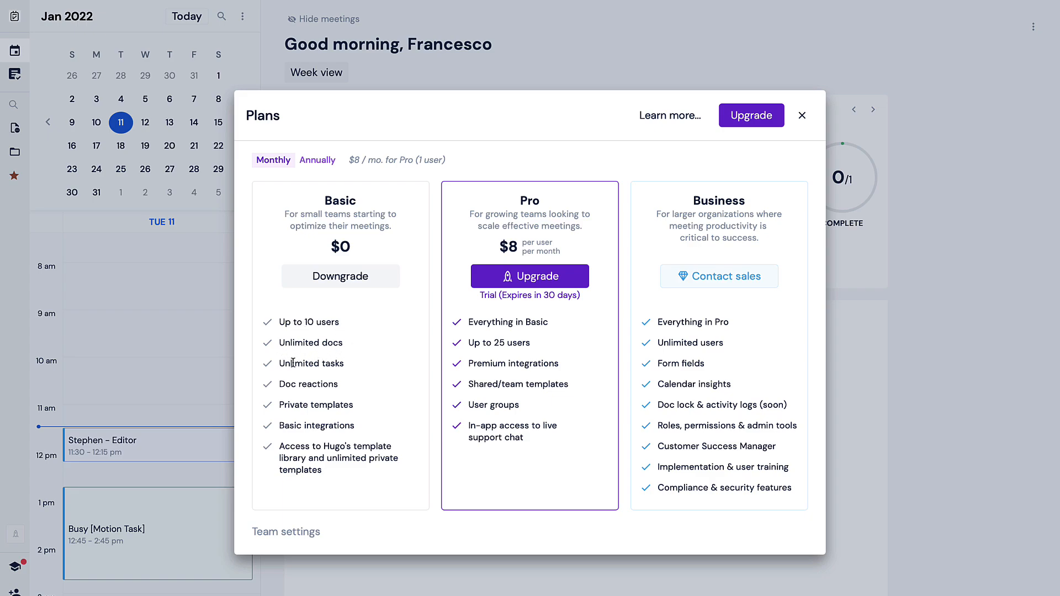
mouse_move(333, 390)
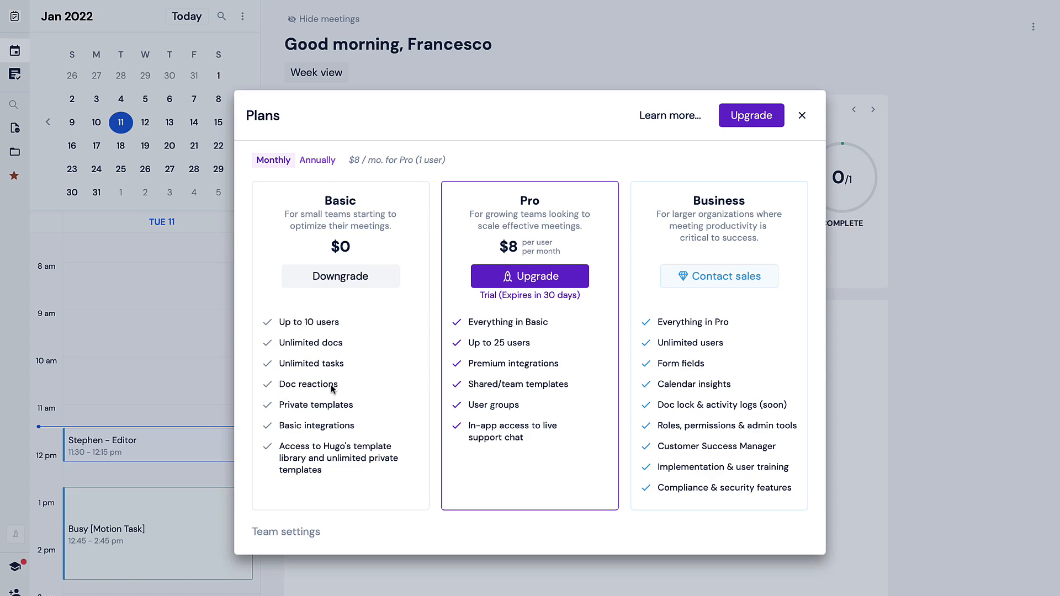
mouse_move(310, 457)
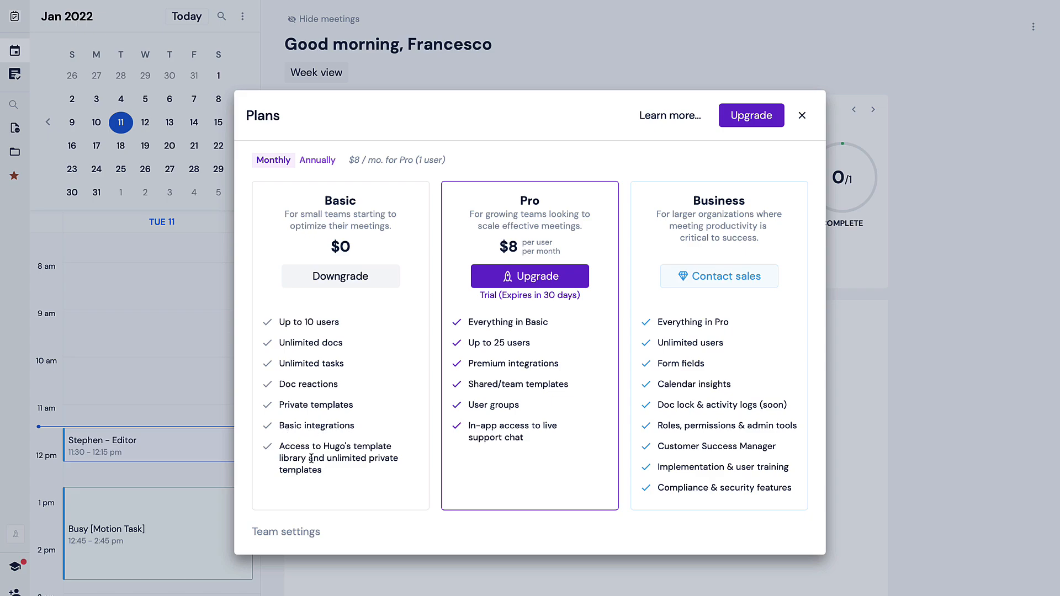
mouse_move(315, 489)
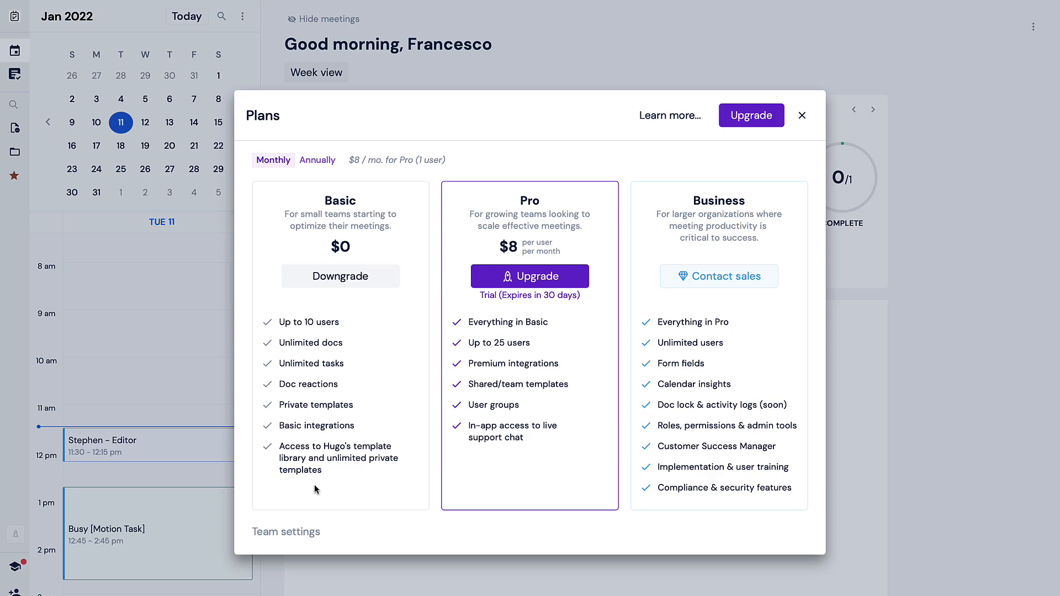
mouse_move(501, 213)
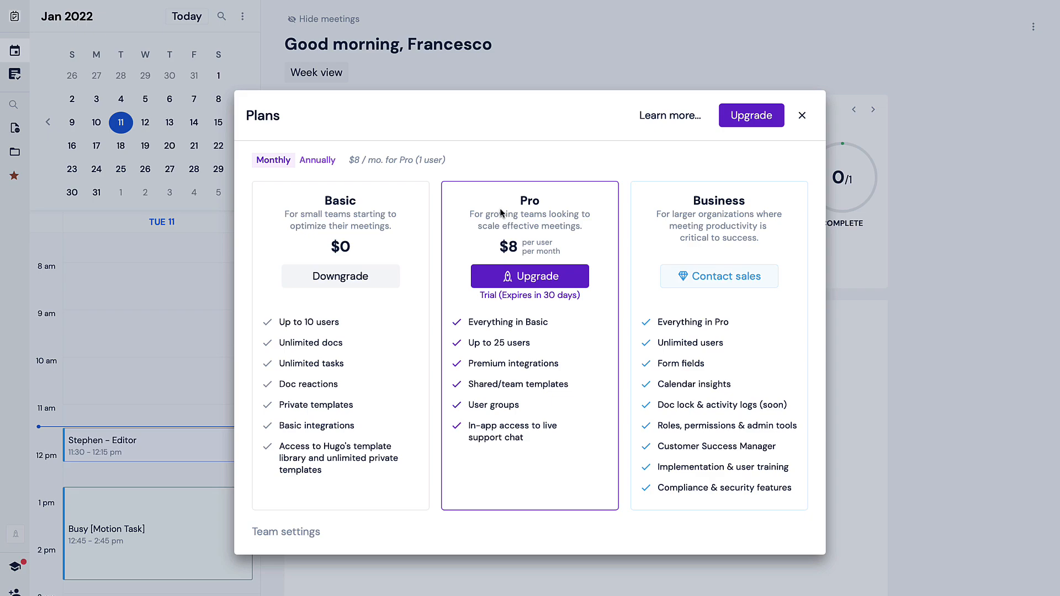
mouse_move(523, 197)
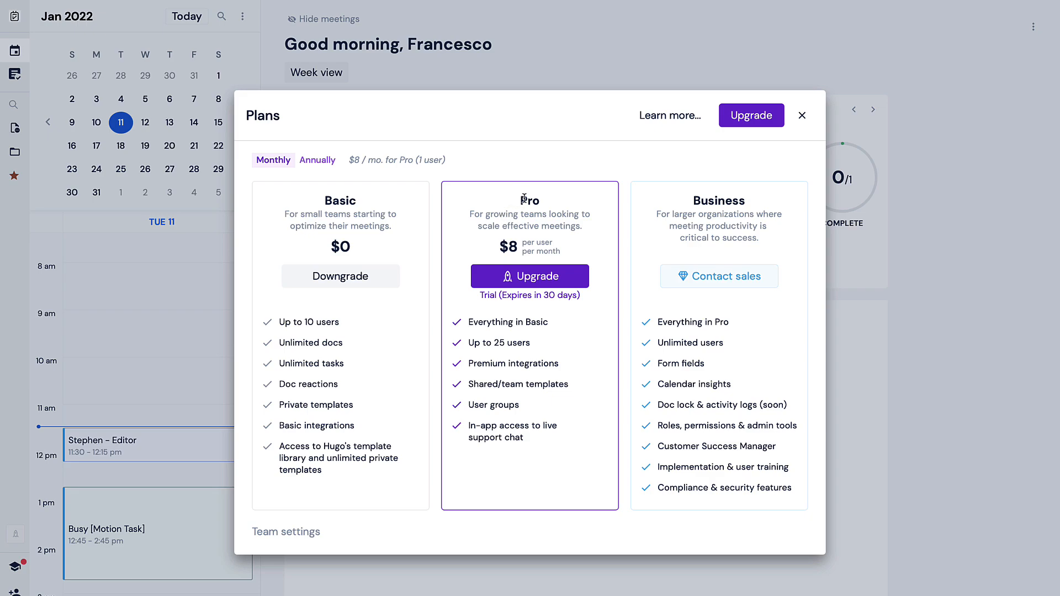
mouse_move(491, 332)
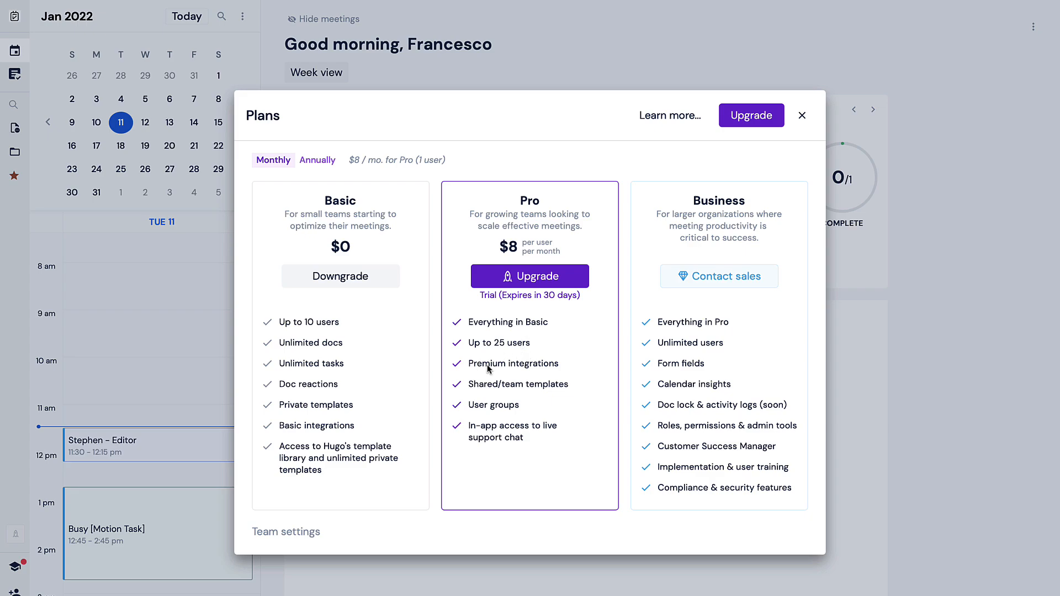
mouse_move(550, 395)
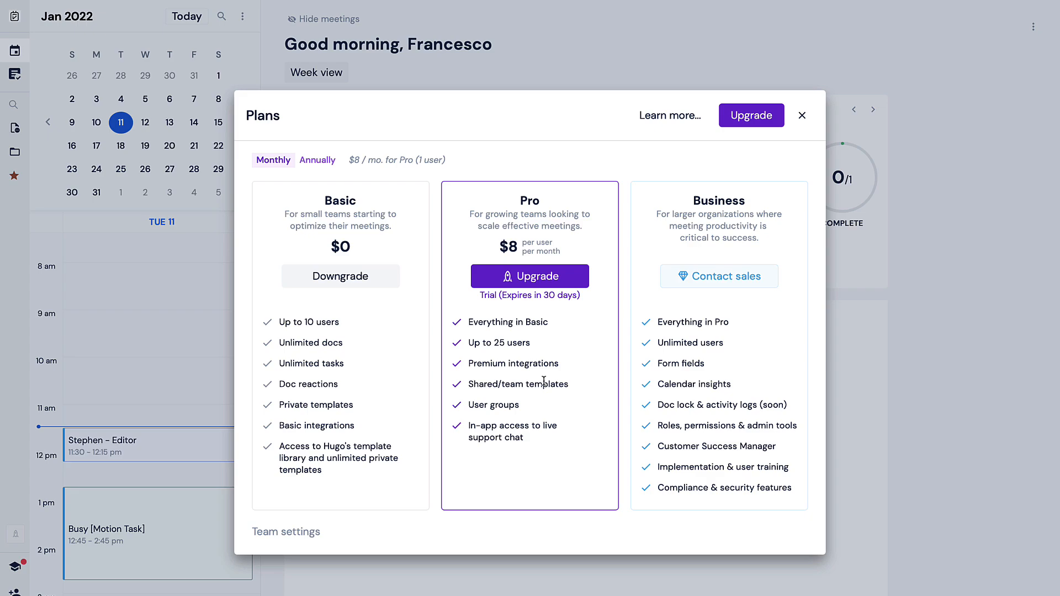
mouse_move(499, 378)
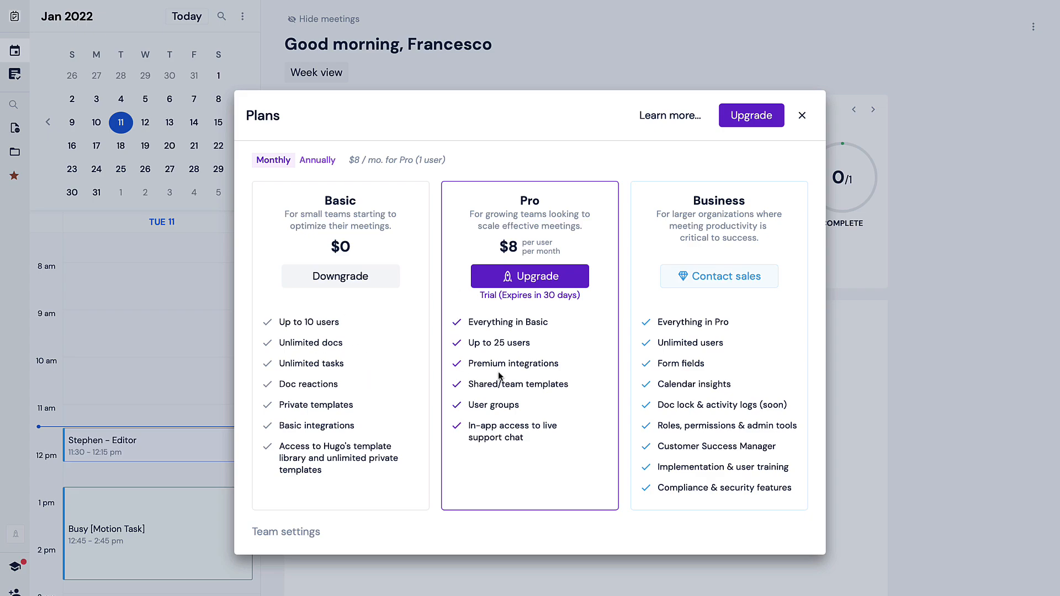
mouse_move(724, 224)
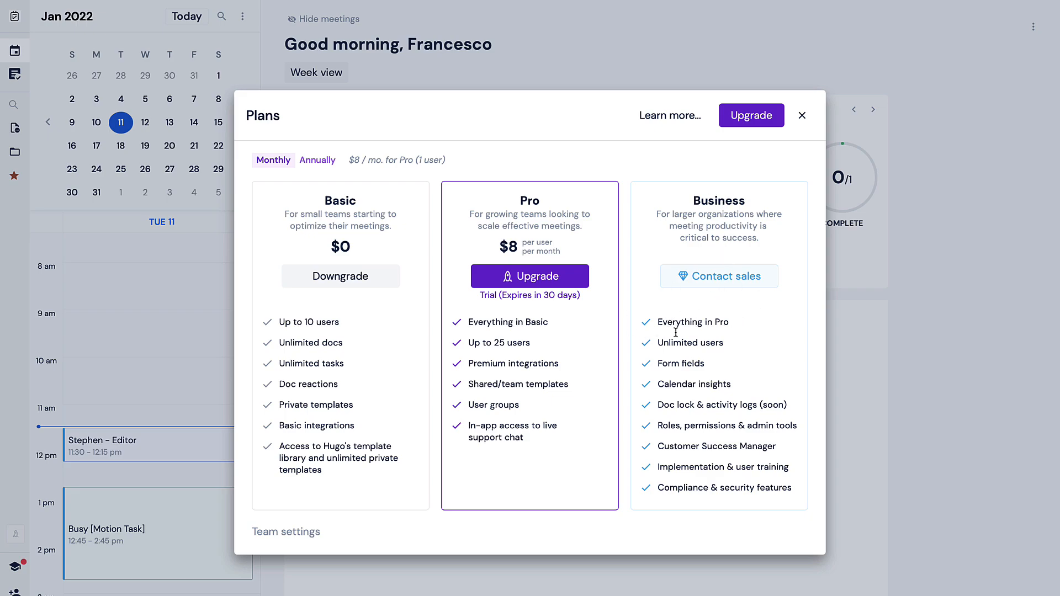
mouse_move(650, 383)
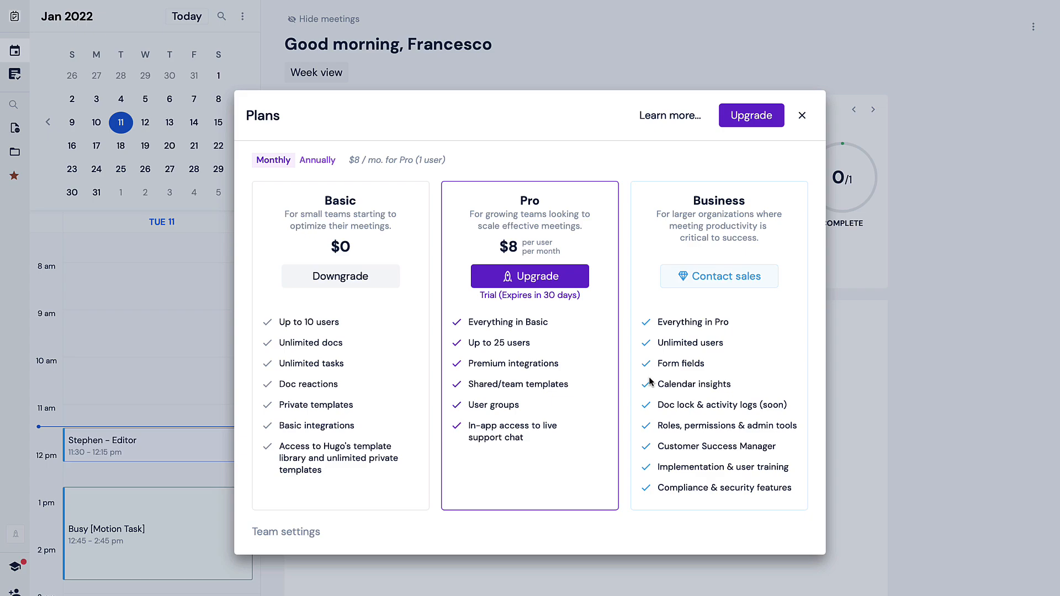
mouse_move(375, 176)
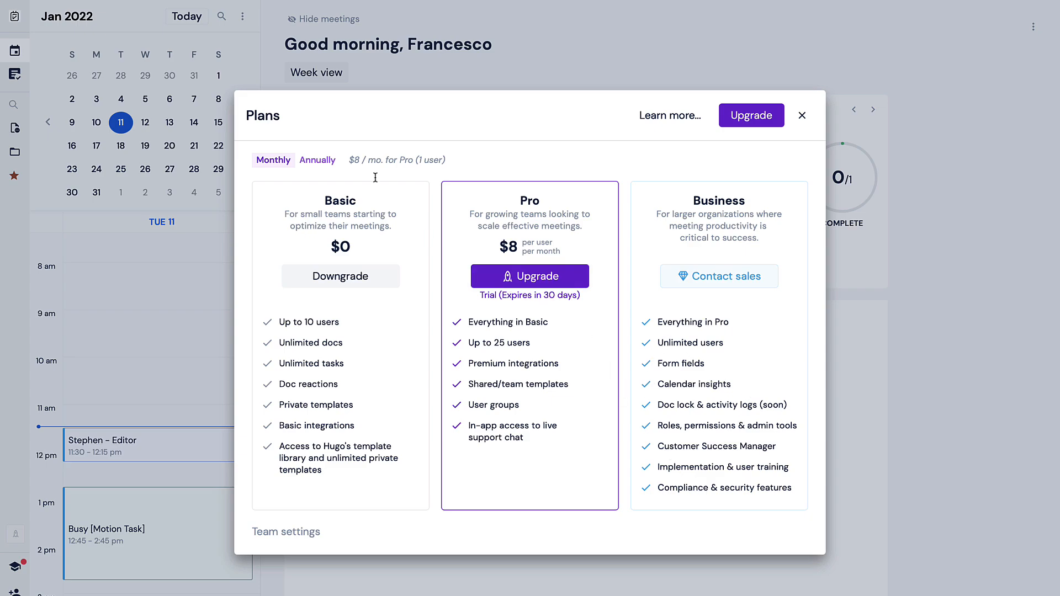
mouse_move(457, 308)
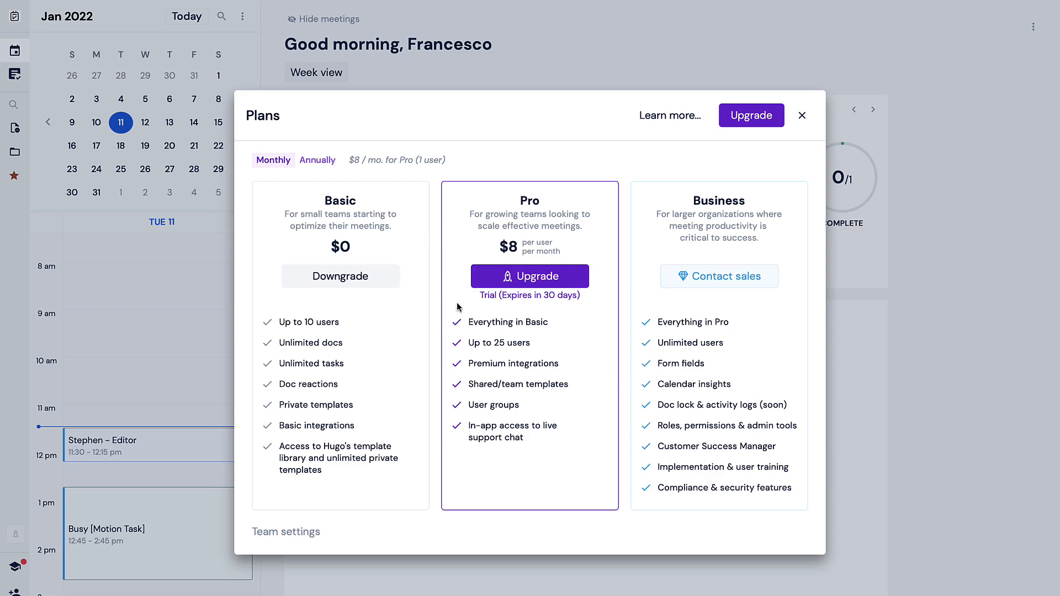
mouse_move(504, 268)
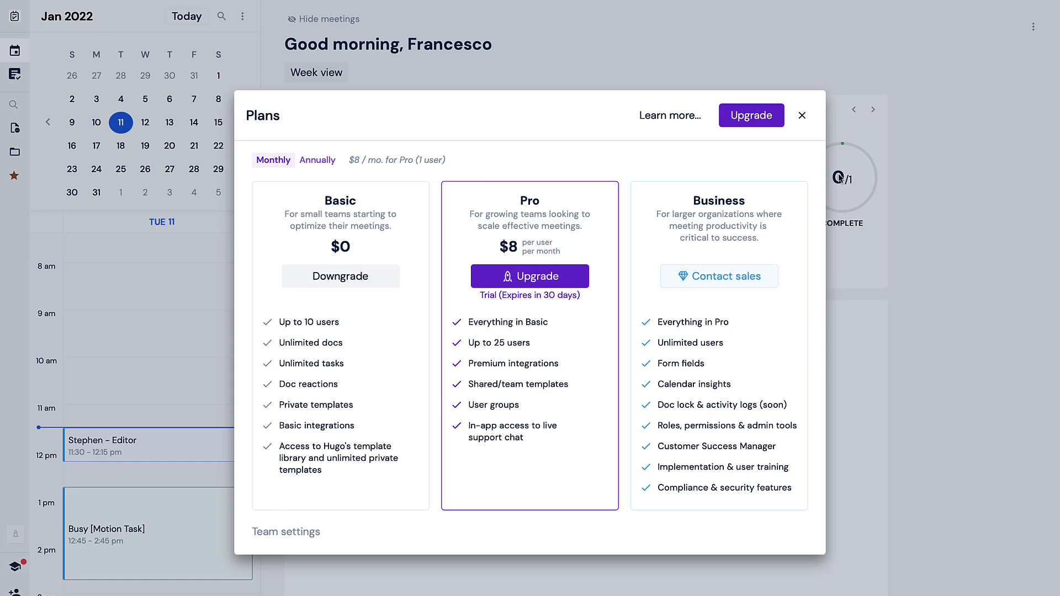
left_click(802, 114)
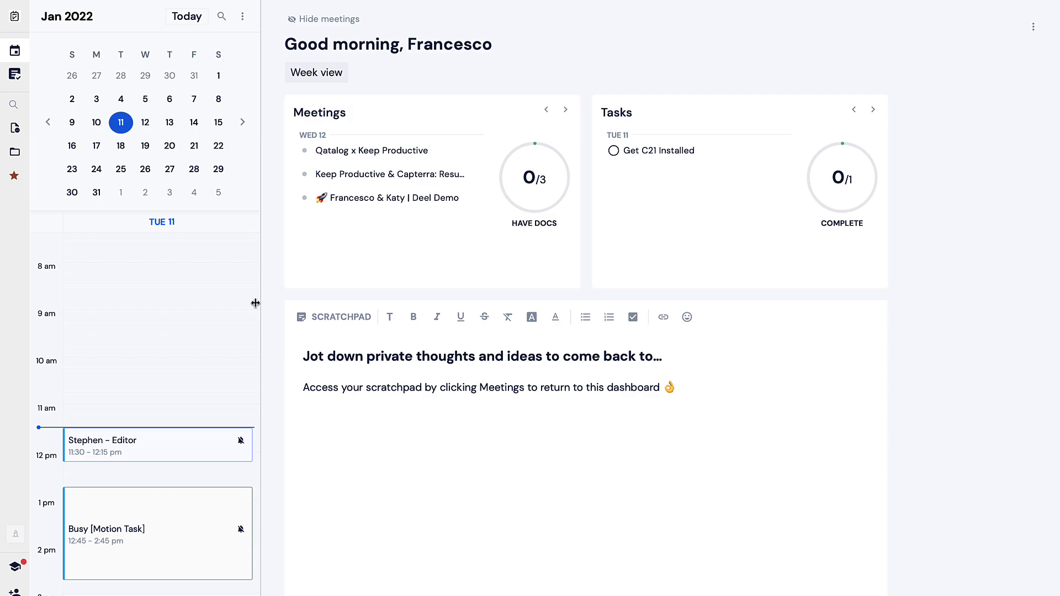
Set the scratchpad colour to yellow from the dashboard display options.
left_click(1032, 26)
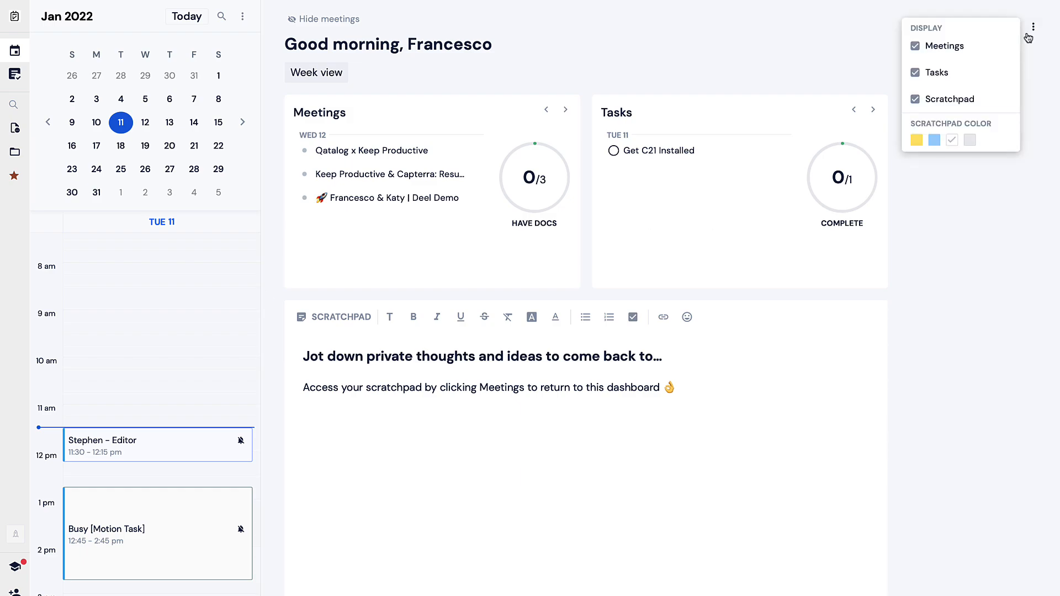
left_click(916, 140)
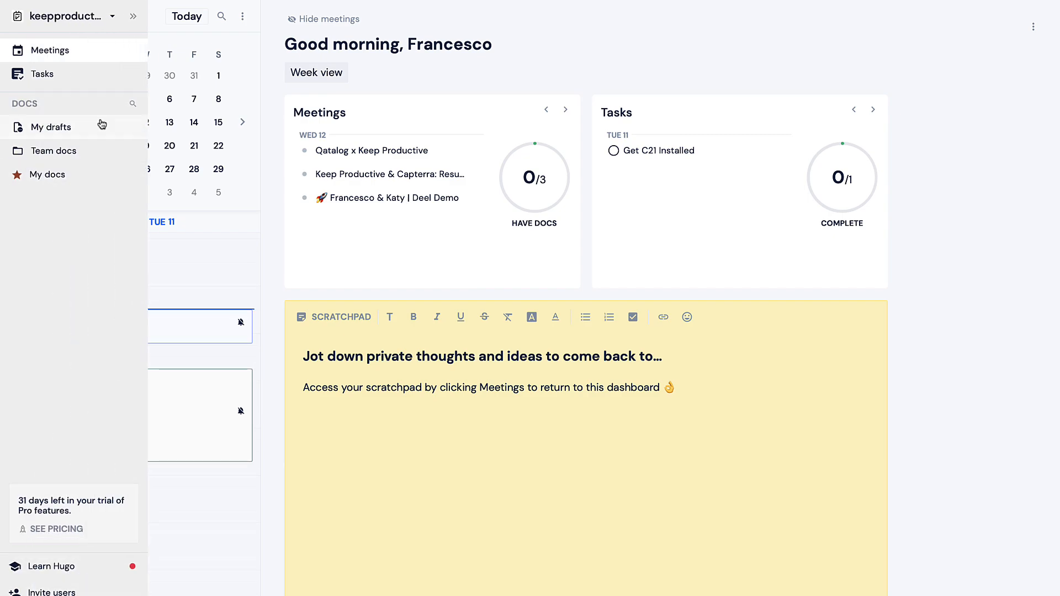
mouse_move(64, 568)
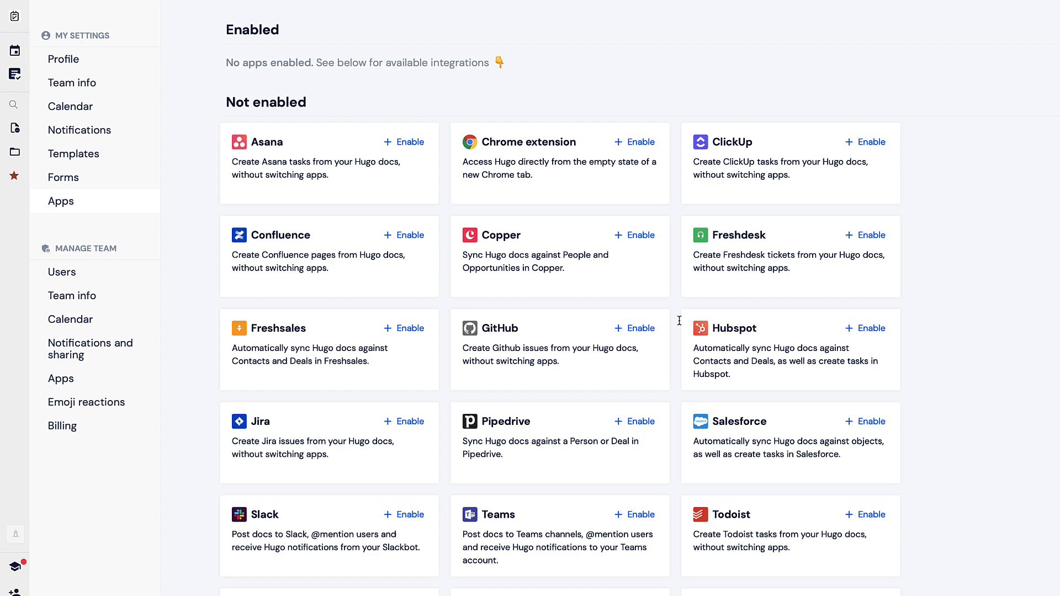
scroll("down", 3)
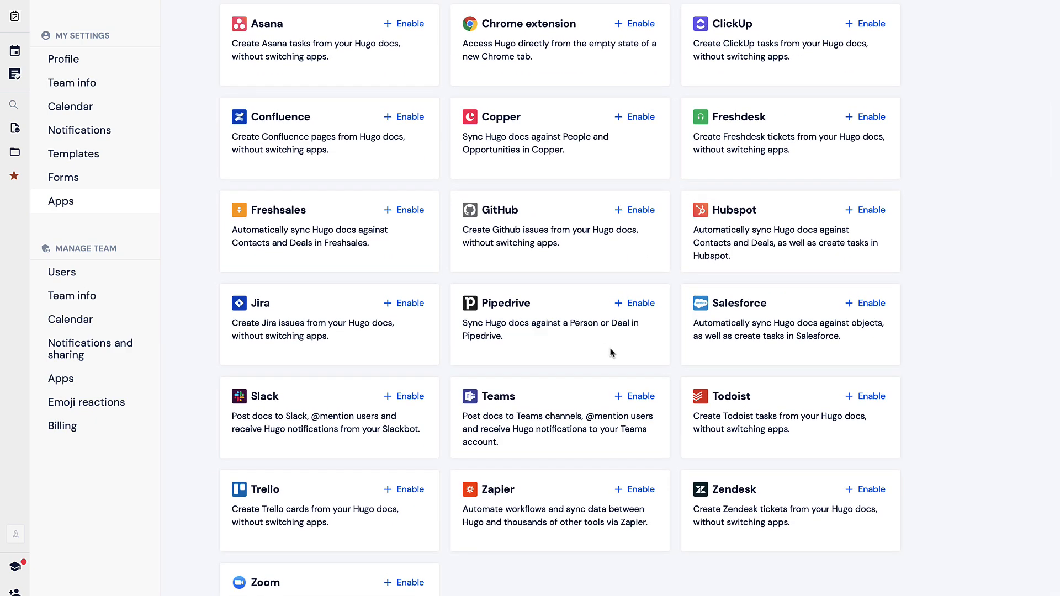
mouse_move(759, 442)
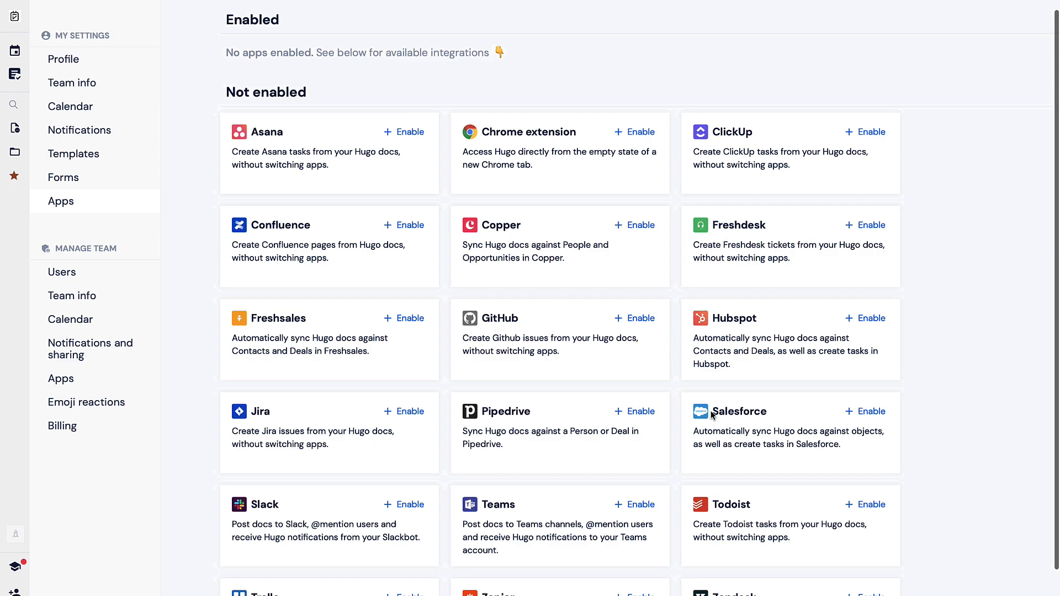
scroll("down", 3)
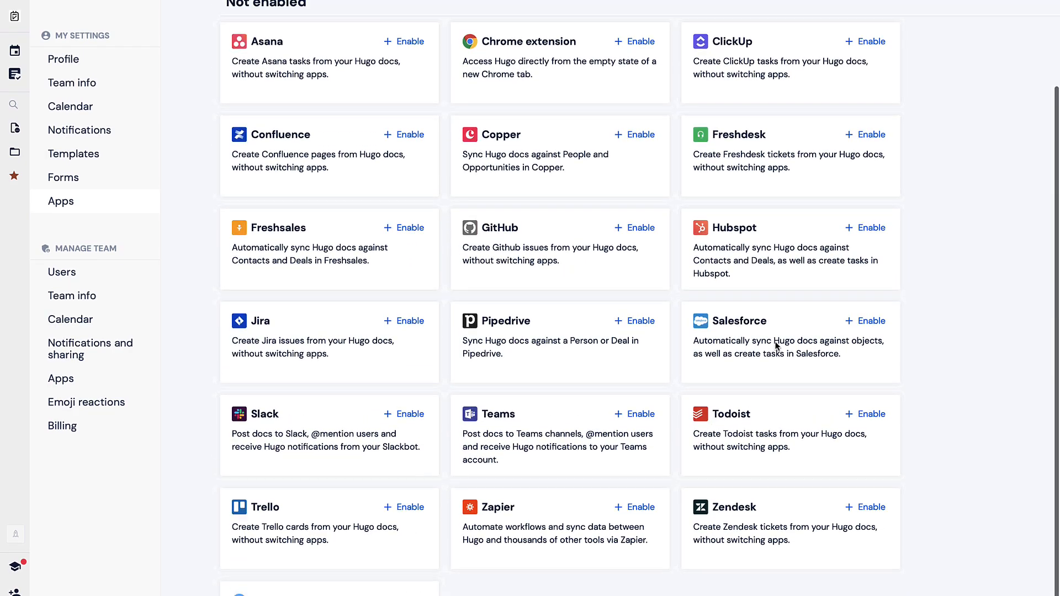
scroll("up", 3)
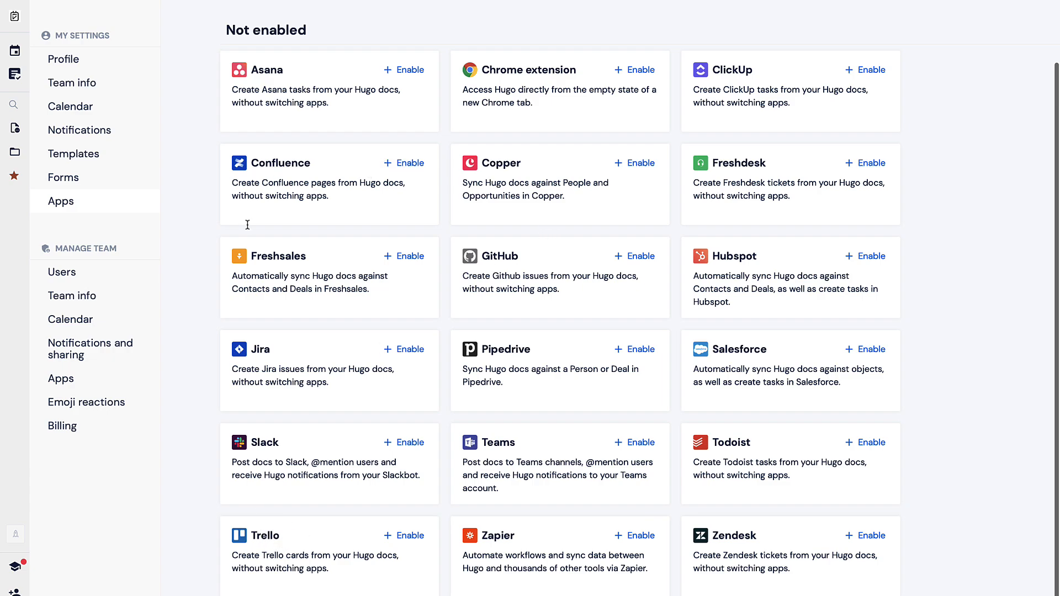
mouse_move(273, 480)
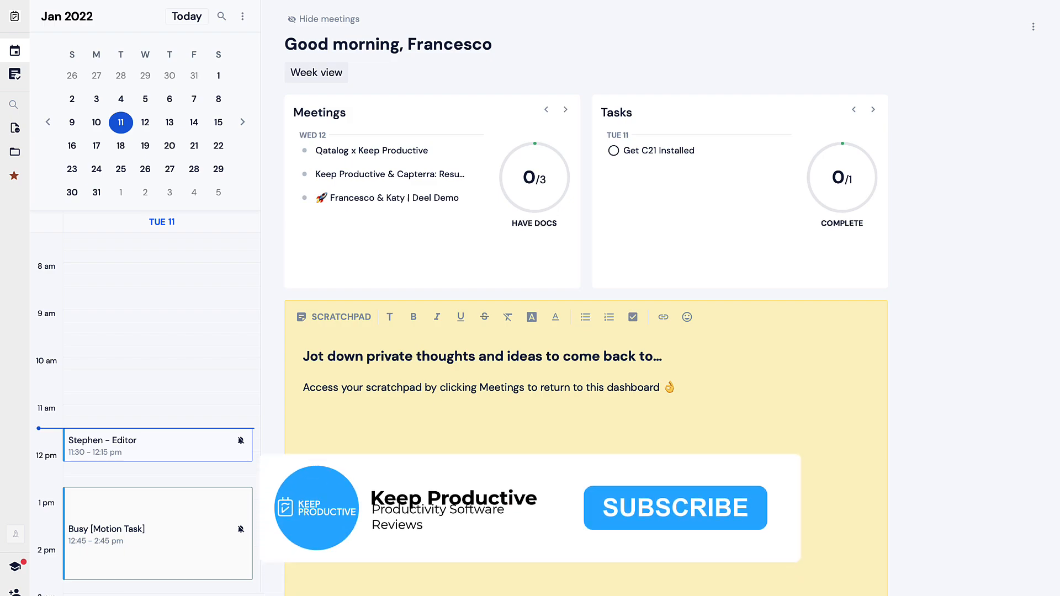
left_click(674, 507)
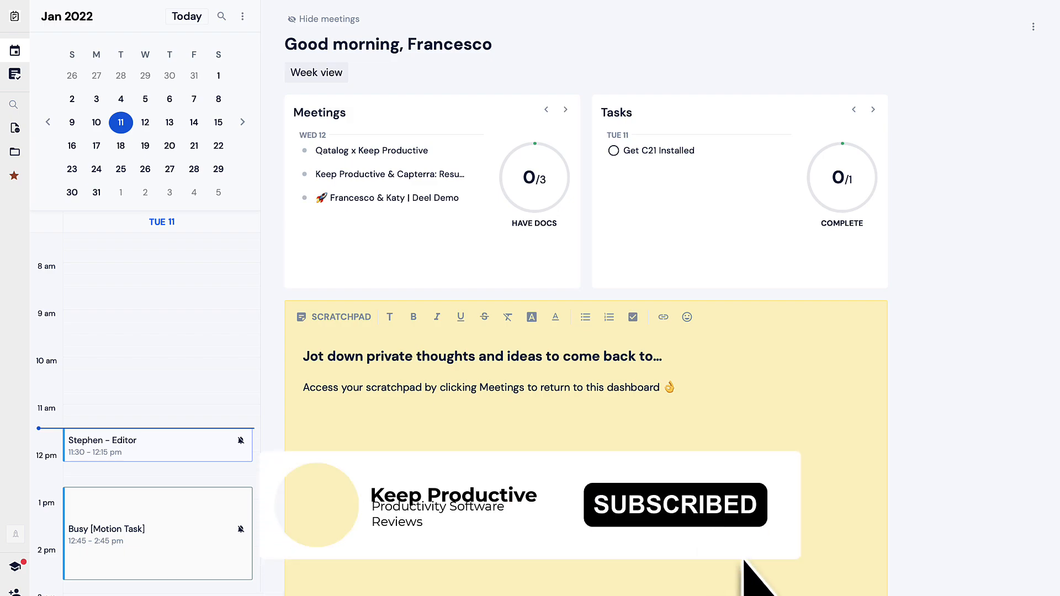